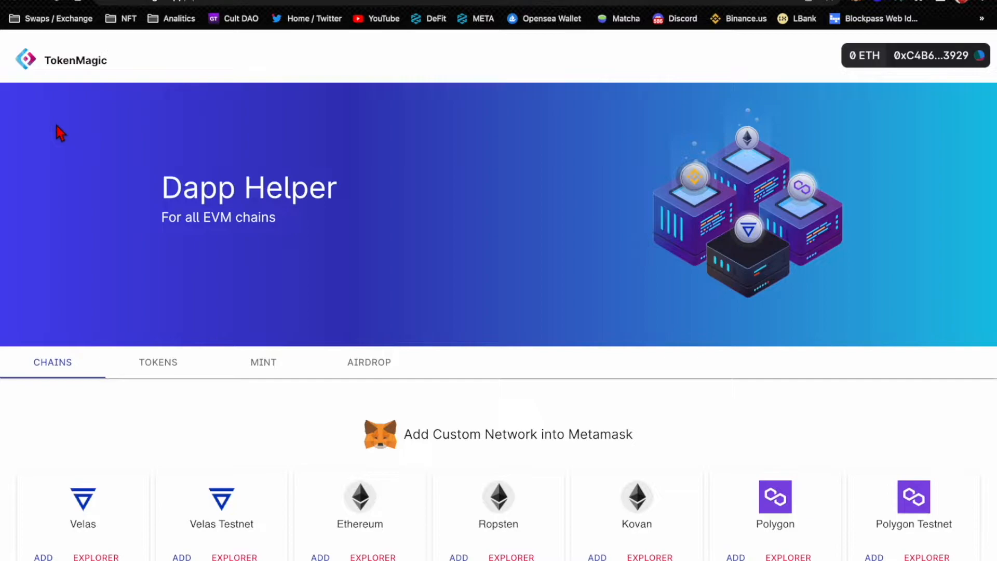
mouse_move(126, 52)
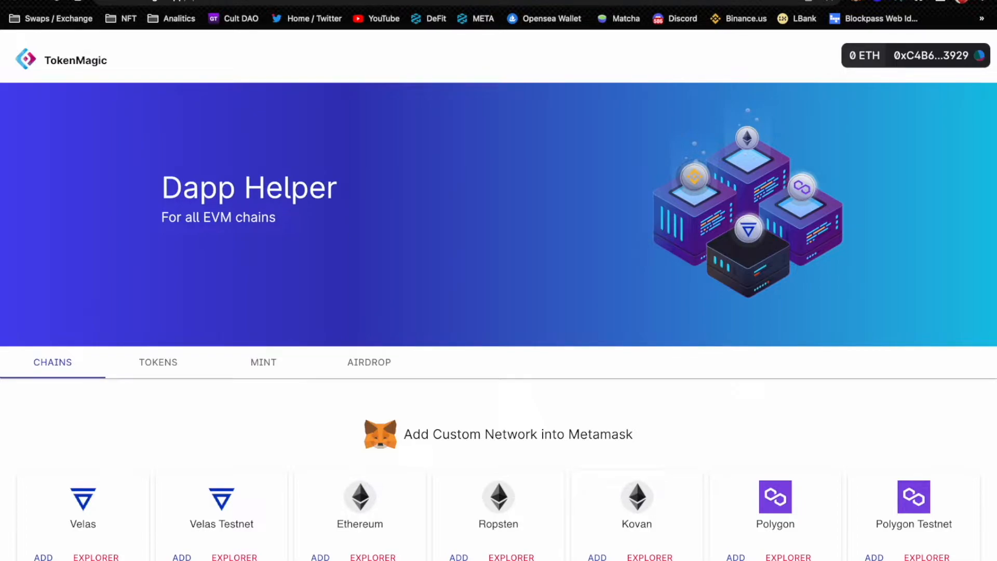
mouse_move(790, 106)
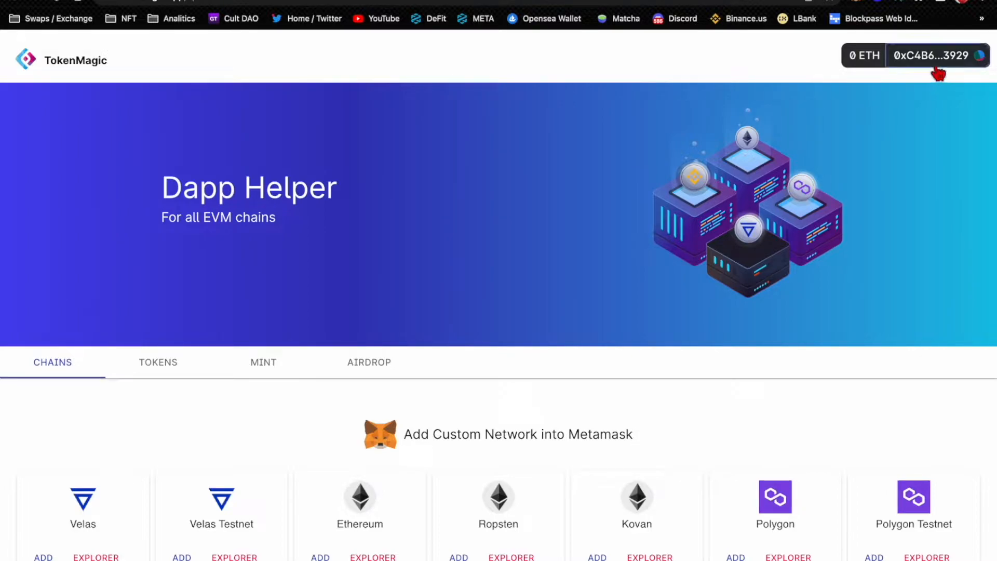
mouse_move(844, 101)
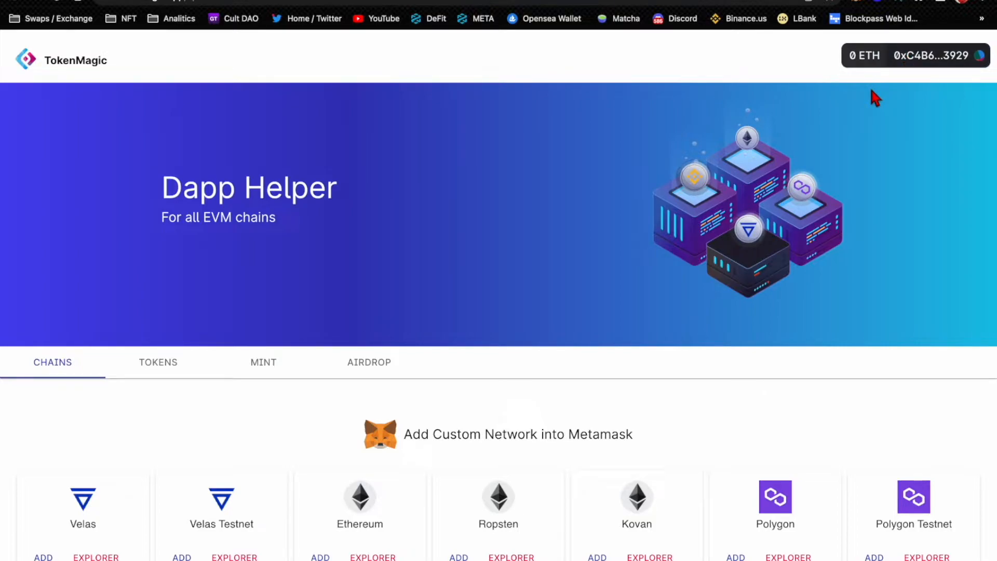
- Scroll down to show all twenty chain cards, from Velas through Arbitrum and XDAI
scroll(down, 3)
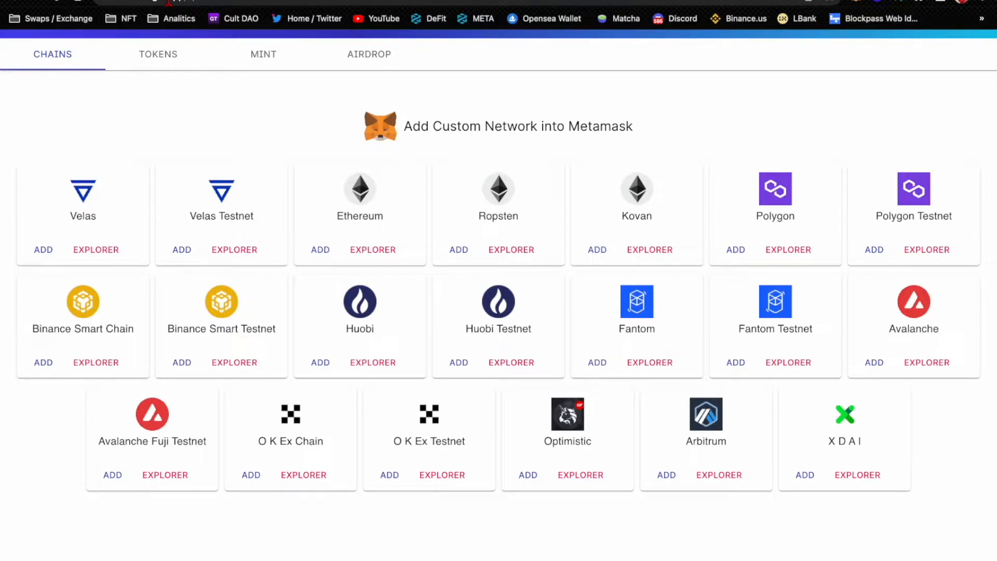
mouse_move(323, 538)
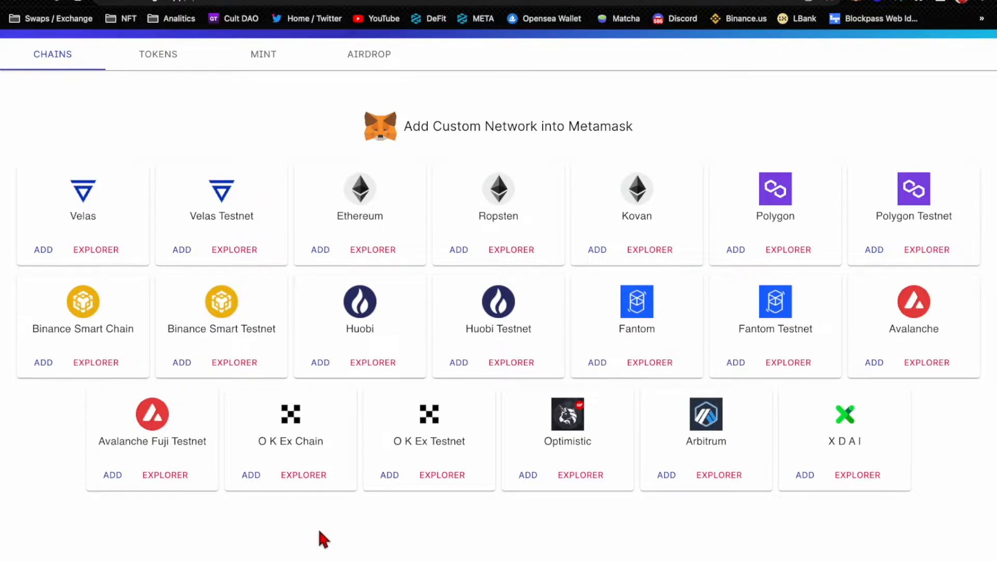
mouse_move(302, 509)
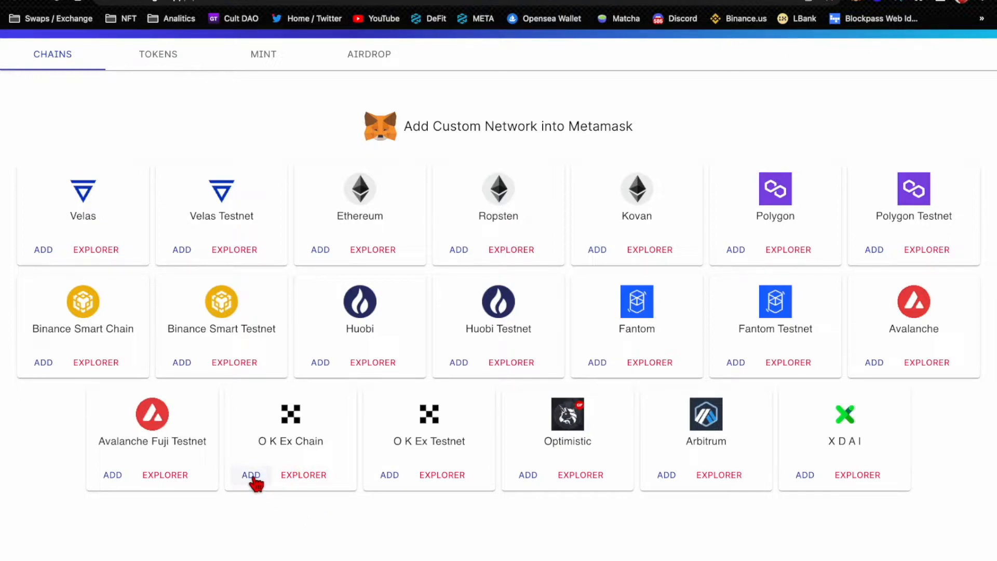
- Add the O K Ex Chain network (chain ID 66) to MetaMask and switch to it
click(251, 474)
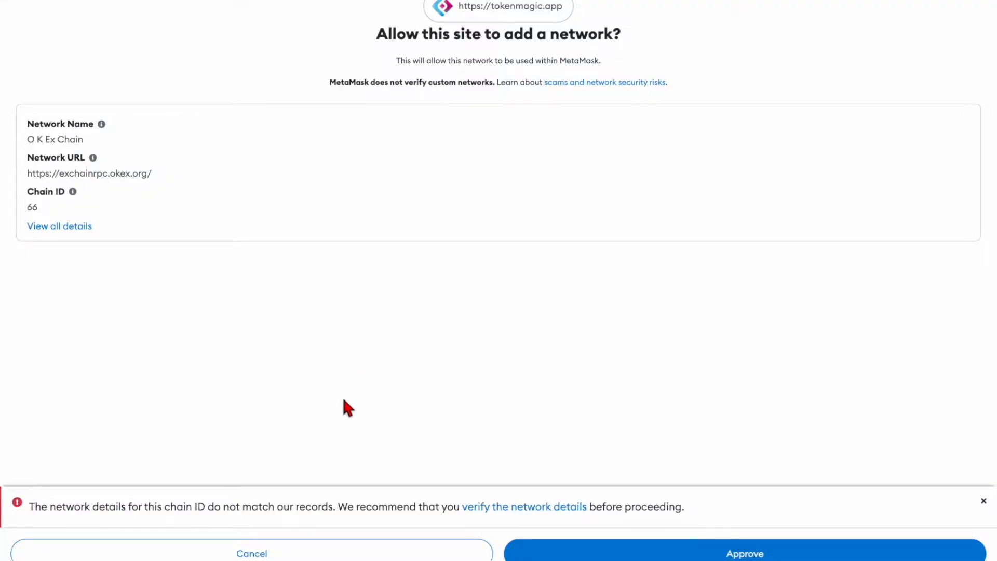
mouse_move(610, 435)
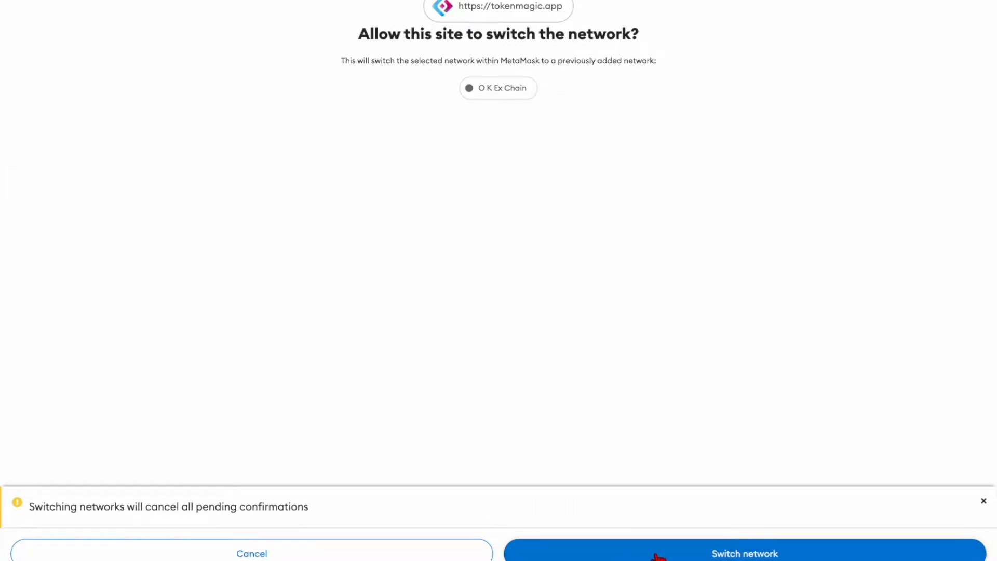
click(744, 552)
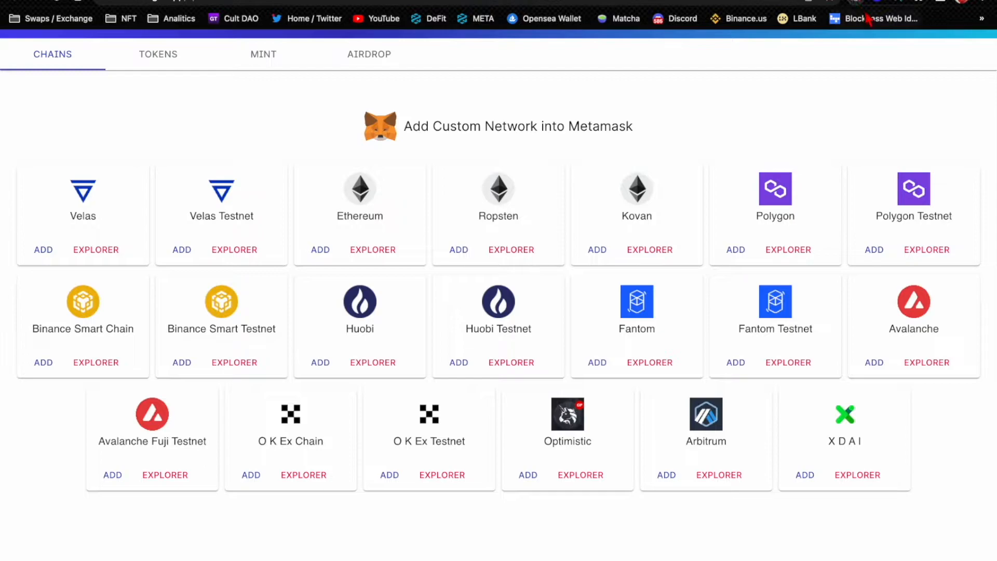
- Open MetaMask's network dropdown and scroll through the Networks list
click(840, 29)
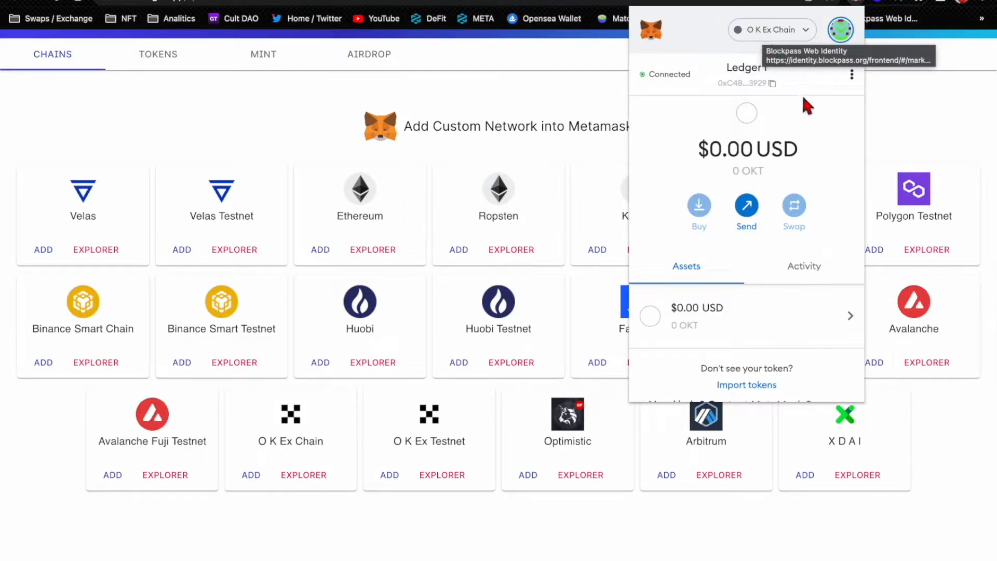
click(770, 29)
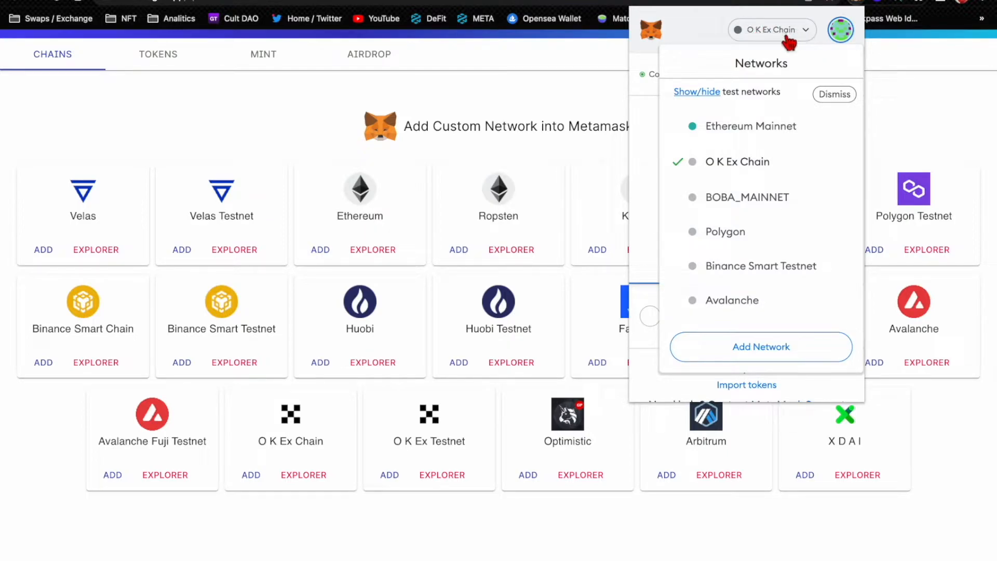
mouse_move(769, 238)
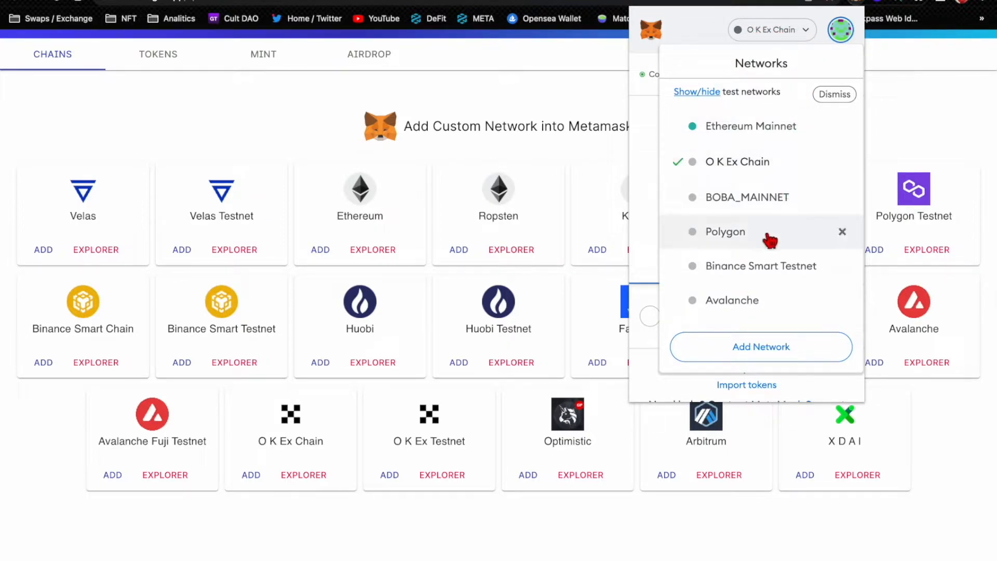
scroll(down, 3)
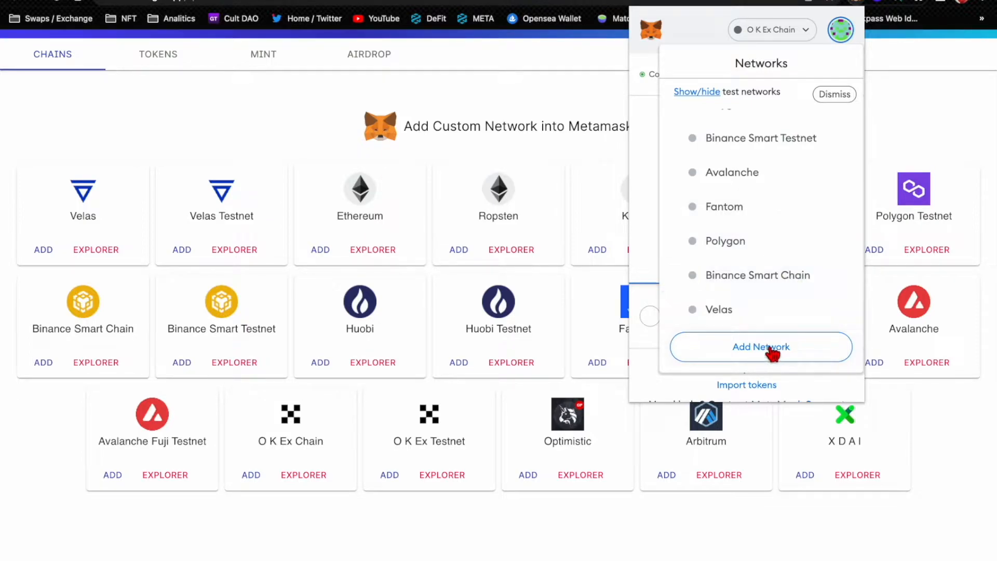
- Open MetaMask's empty Add a network settings form from the Networks list
click(760, 346)
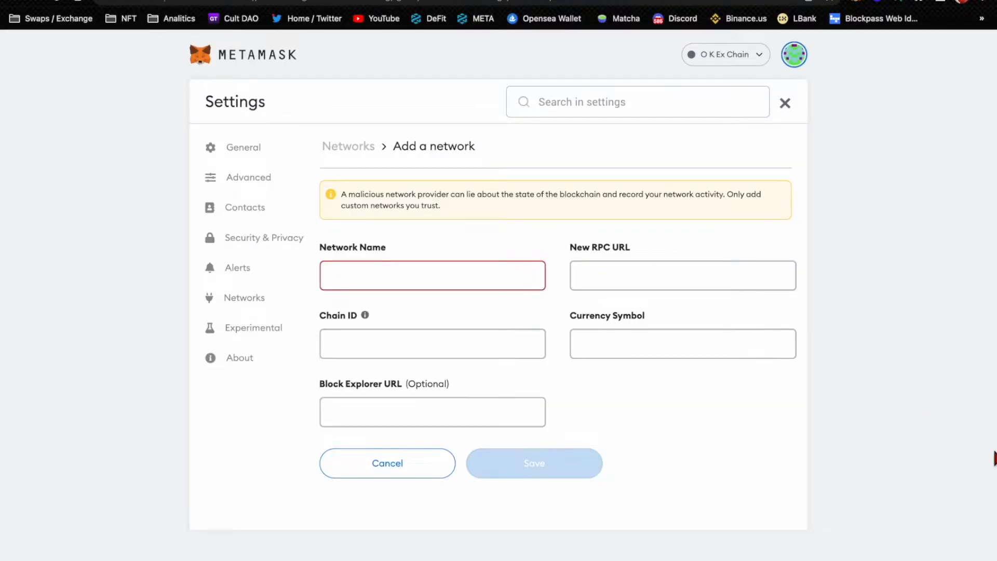
mouse_move(365, 315)
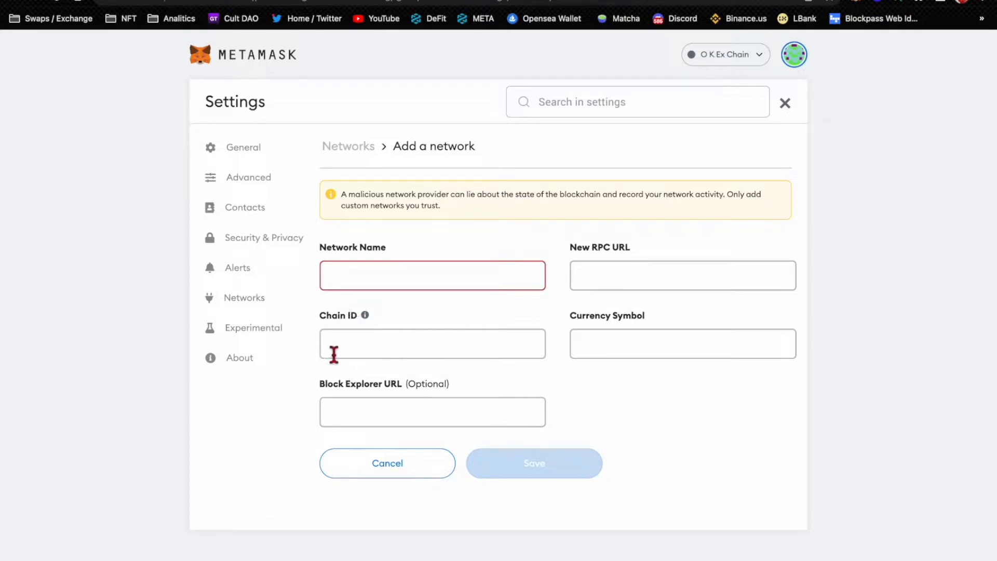
mouse_move(654, 430)
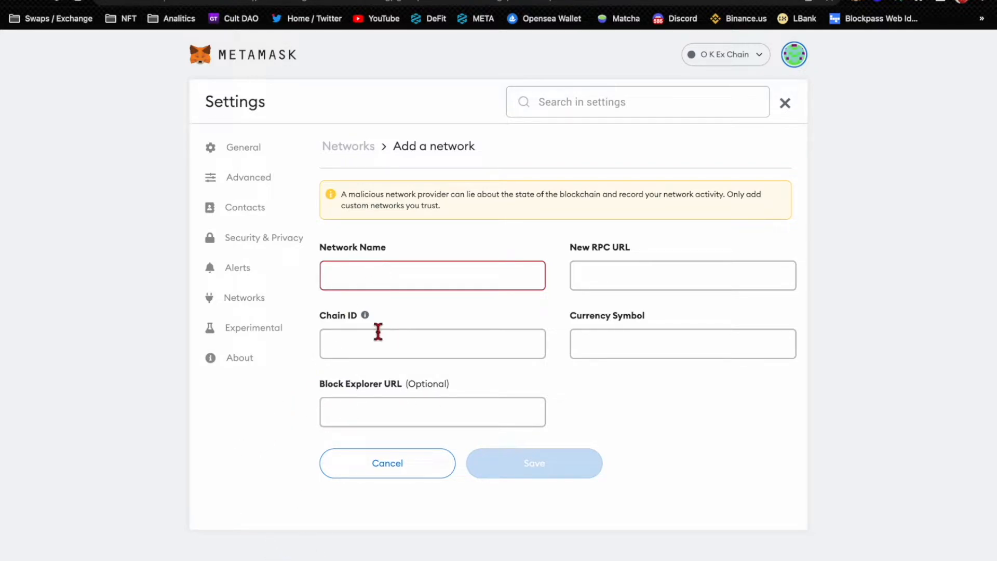
mouse_move(146, 436)
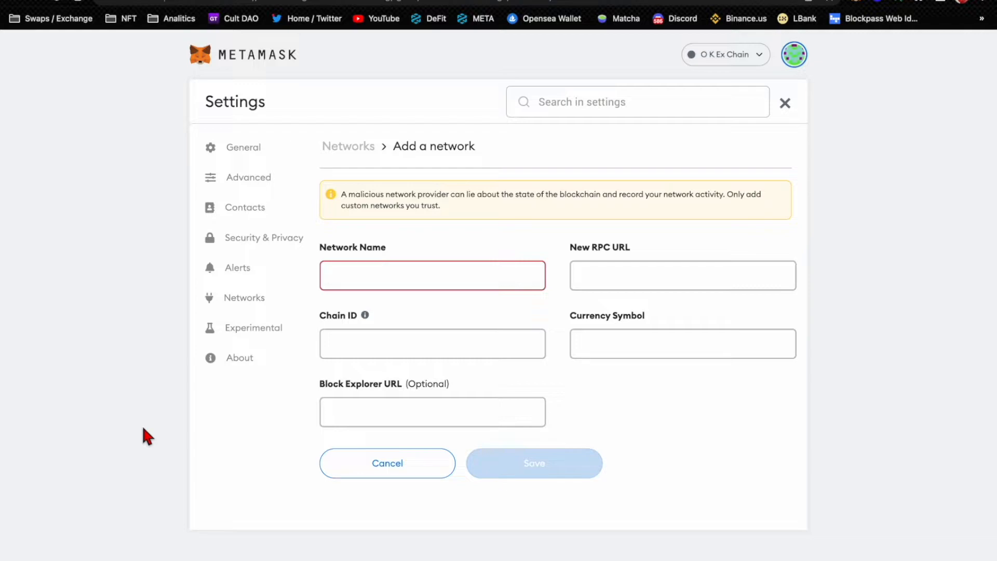
mouse_move(244, 495)
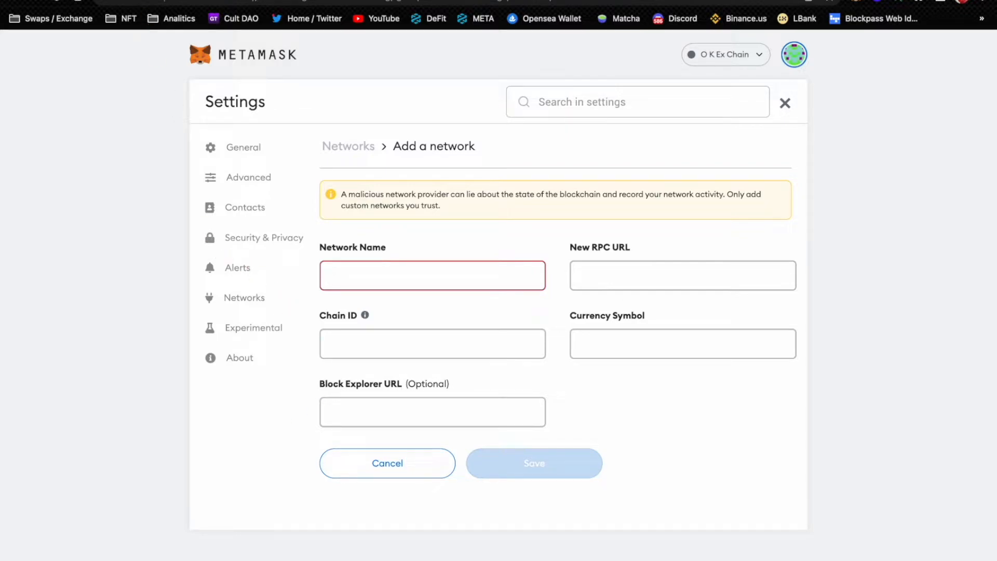
click(784, 103)
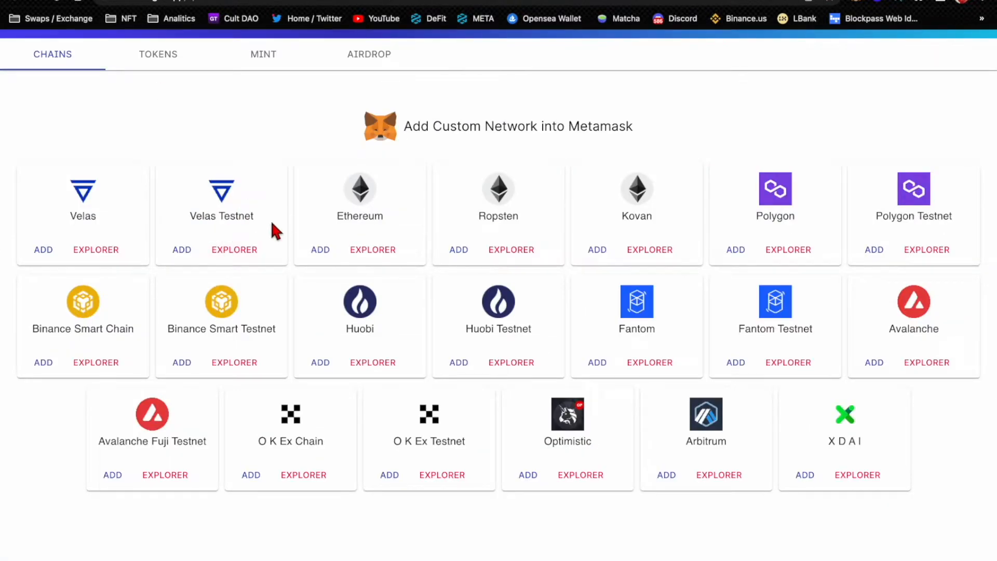
scroll(down, 3)
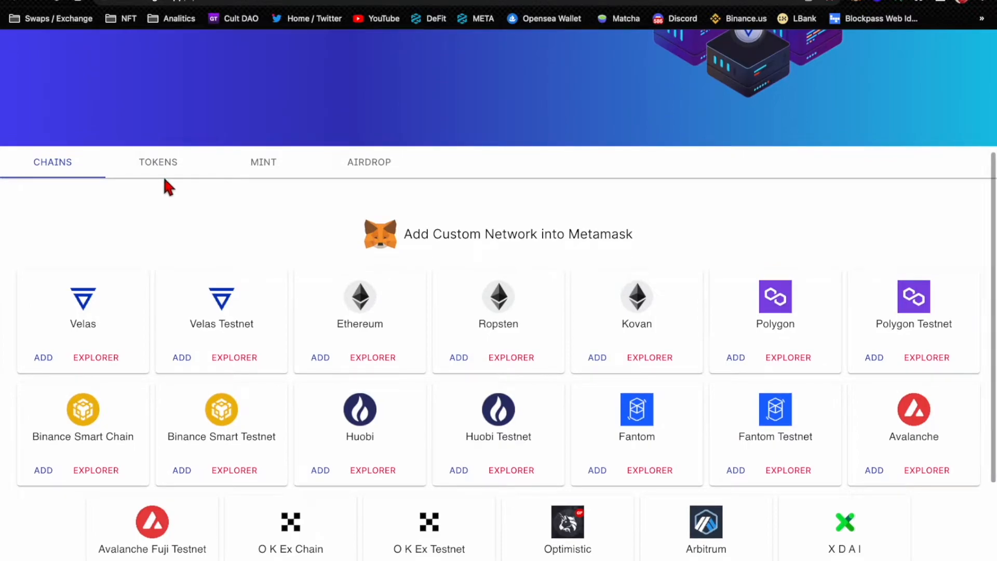
click(158, 161)
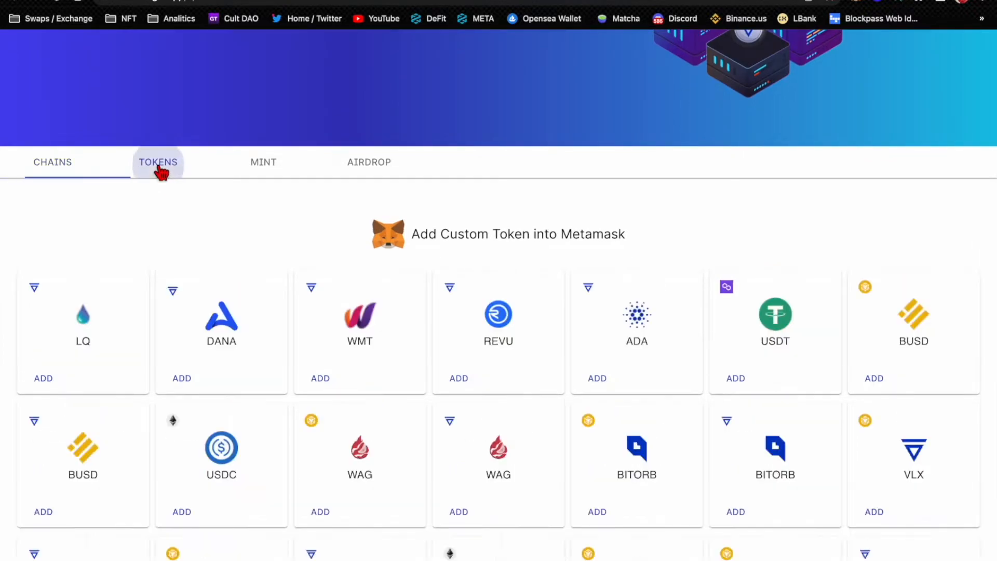
scroll(down, 3)
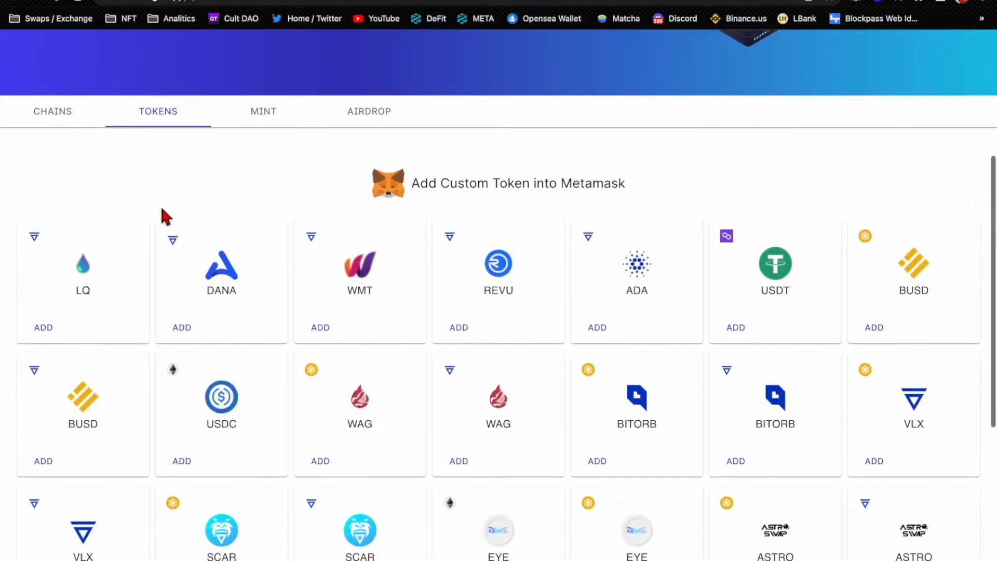
scroll(down, 3)
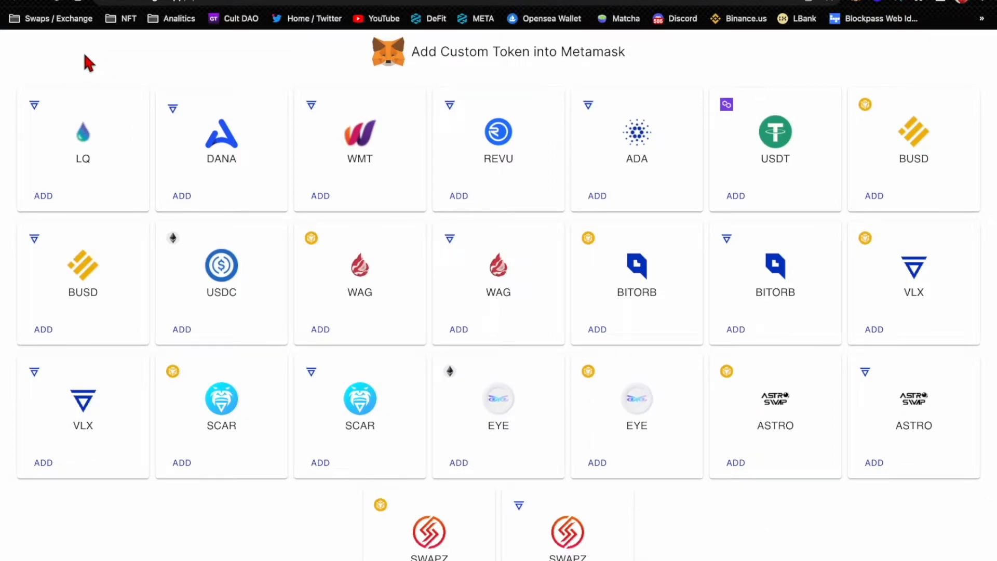
mouse_move(236, 532)
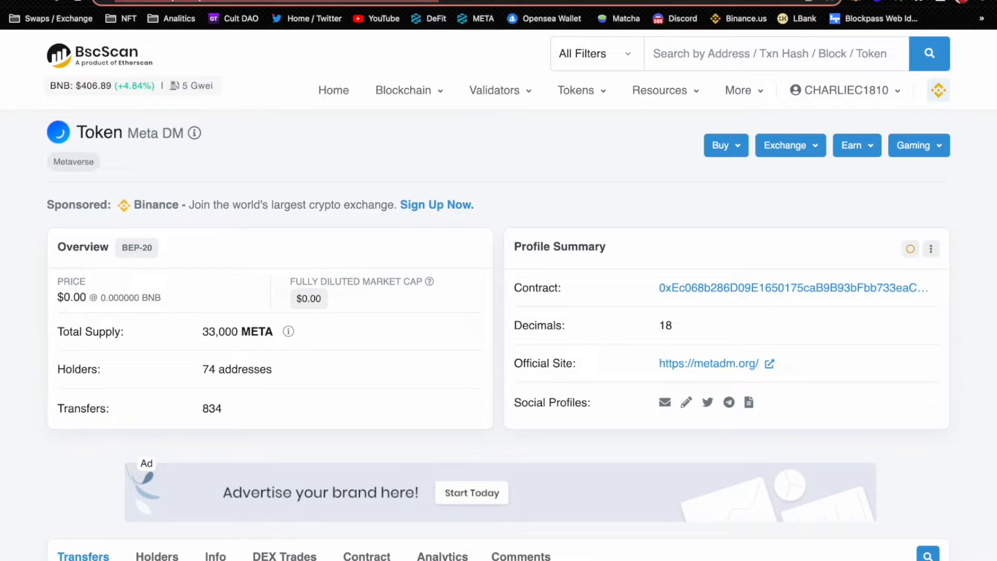
mouse_move(221, 164)
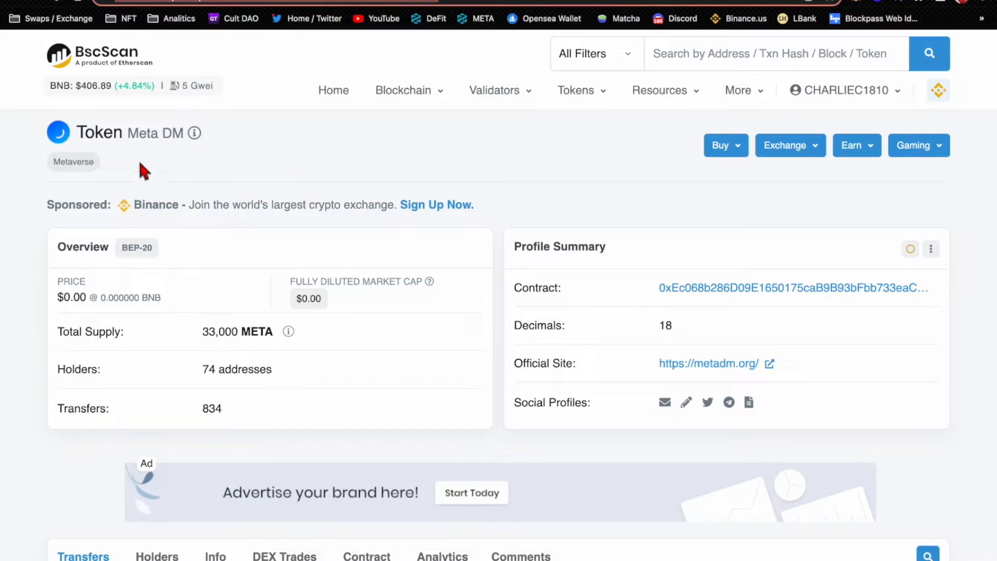
mouse_move(368, 458)
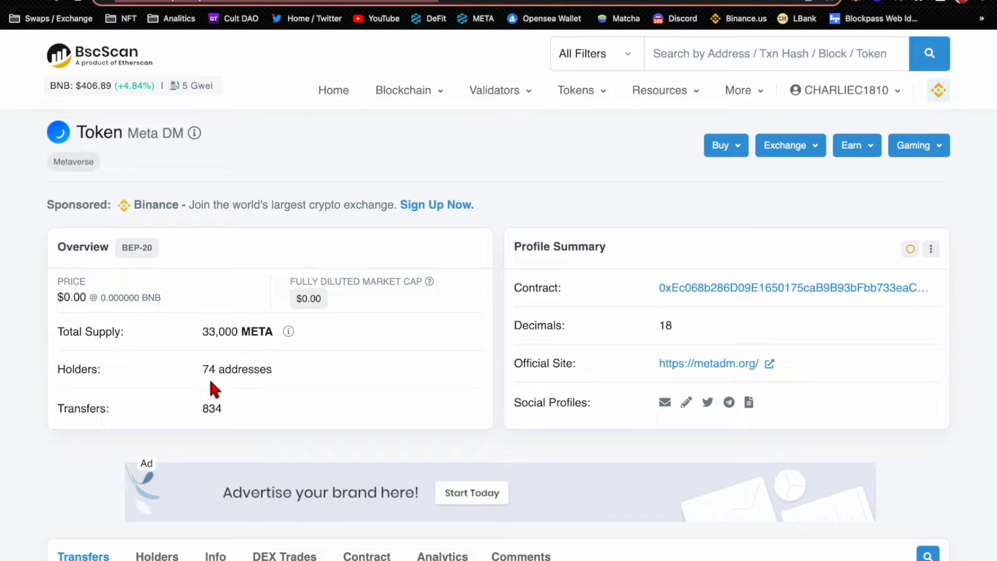
mouse_move(215, 350)
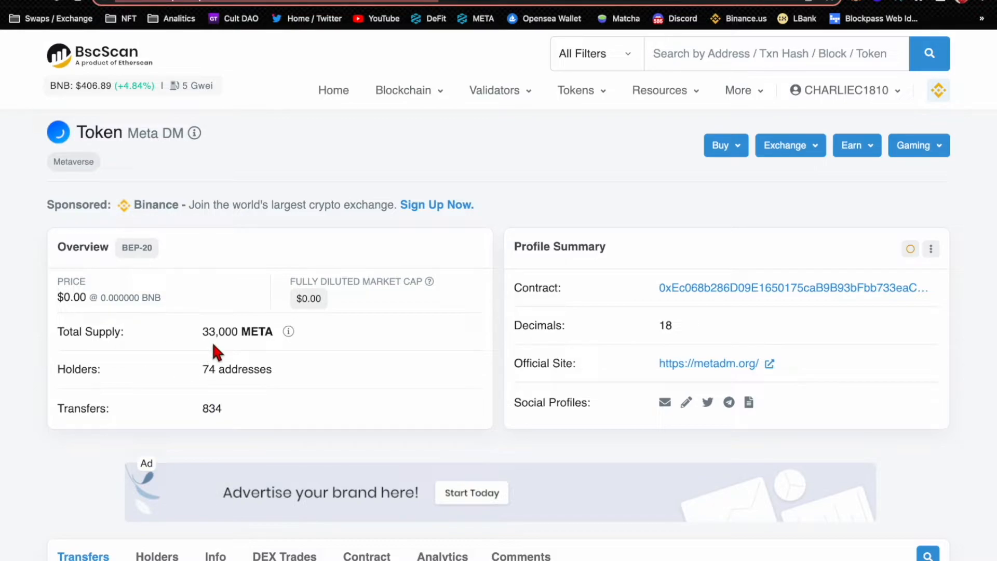
mouse_move(416, 450)
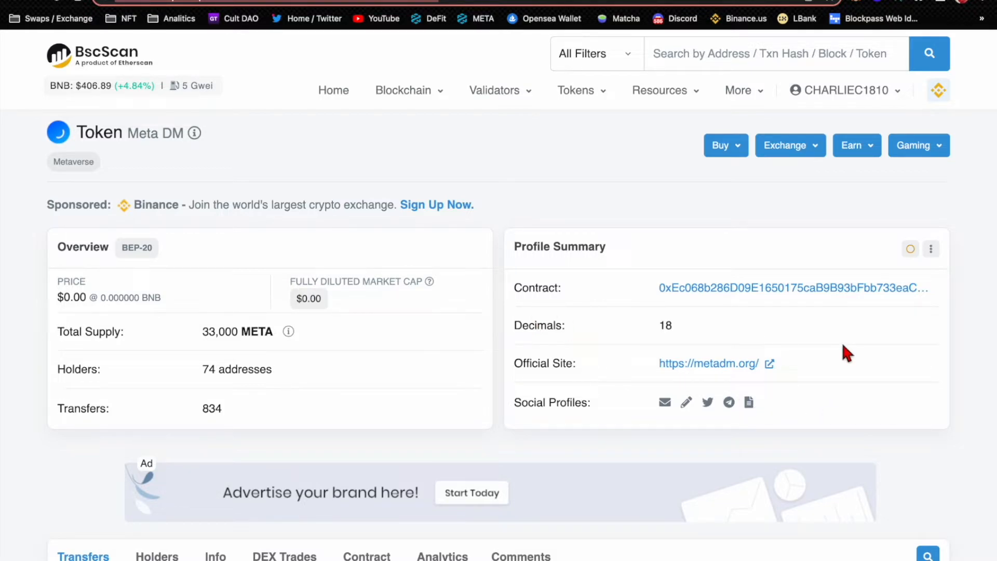
mouse_move(843, 354)
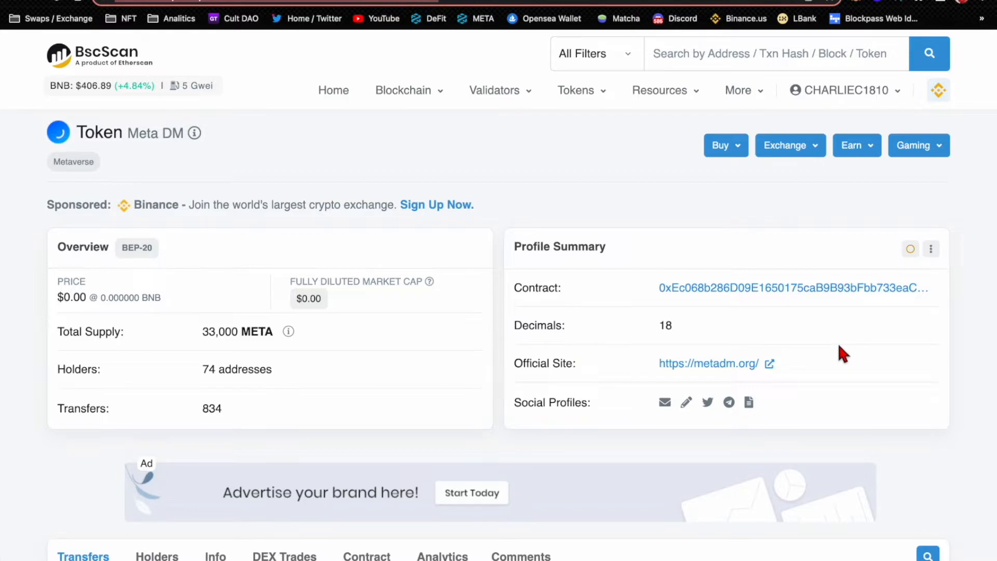
mouse_move(453, 407)
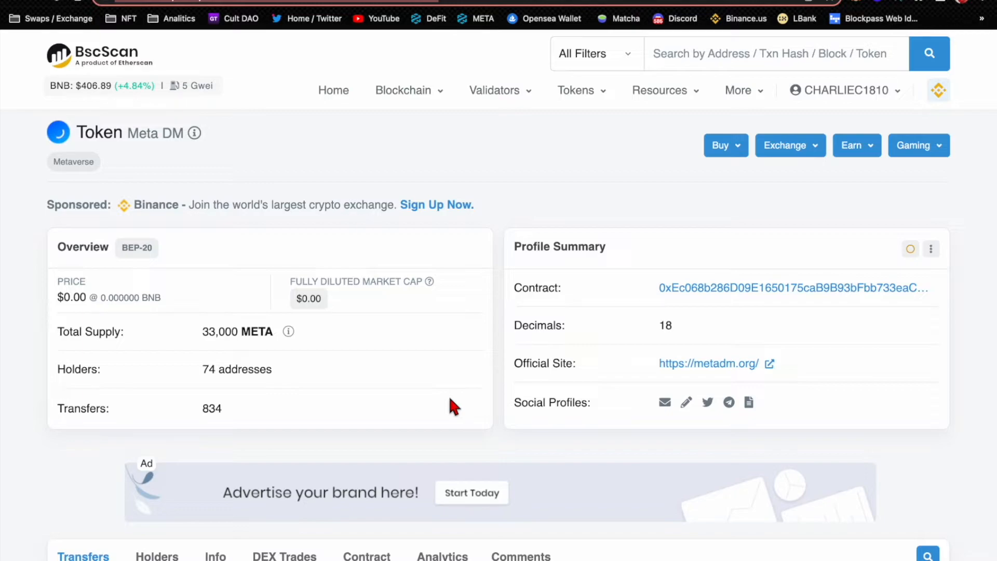
mouse_move(270, 280)
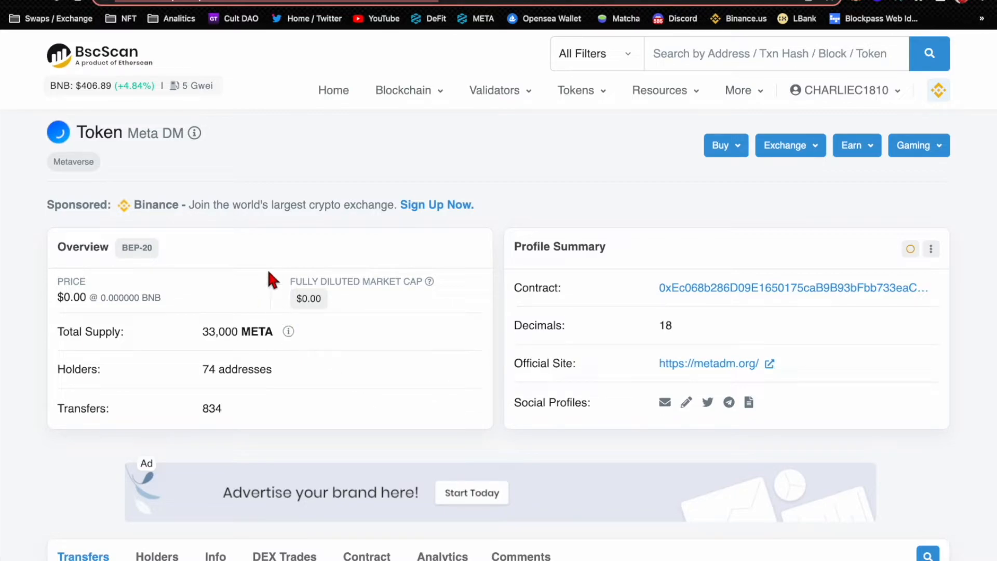
mouse_move(248, 266)
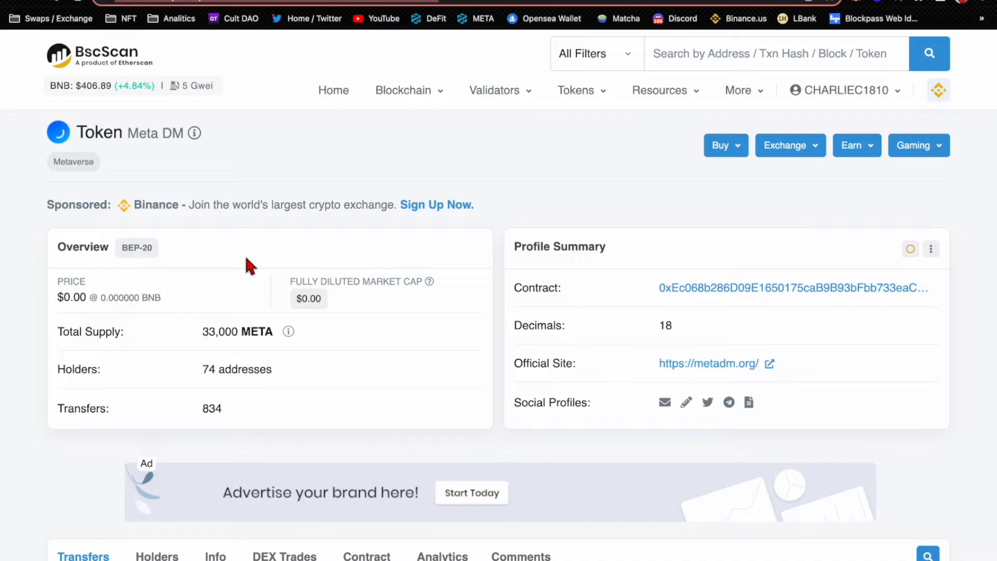
mouse_move(303, 277)
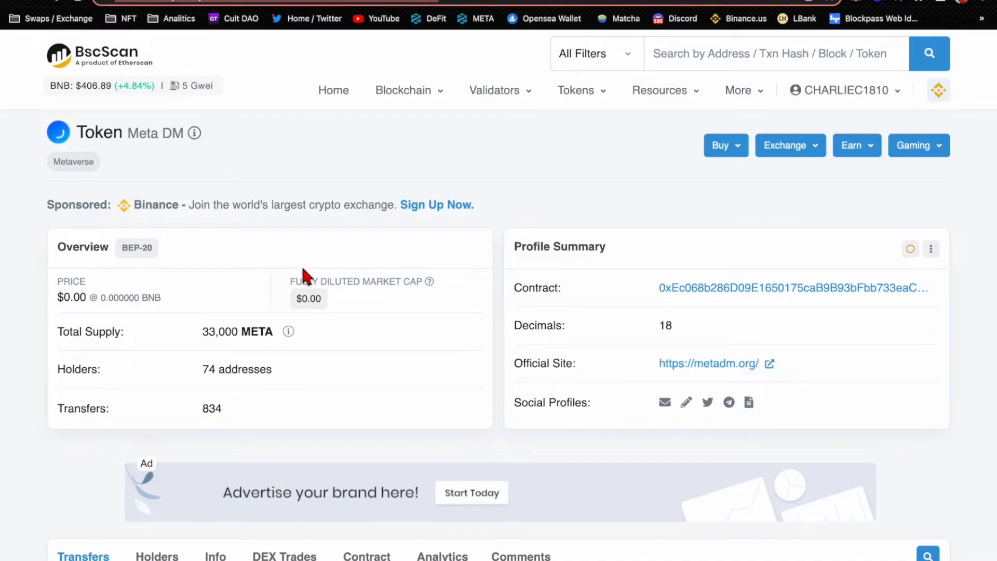
mouse_move(541, 304)
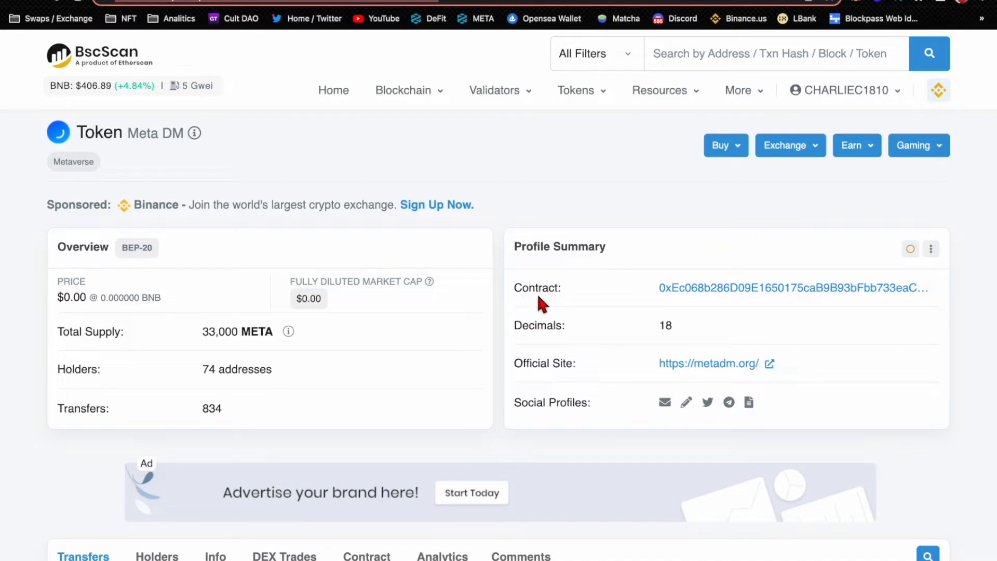
- Copy the Meta DM contract address from BscScan into MetaMask's Import Tokens form
right_click(793, 287)
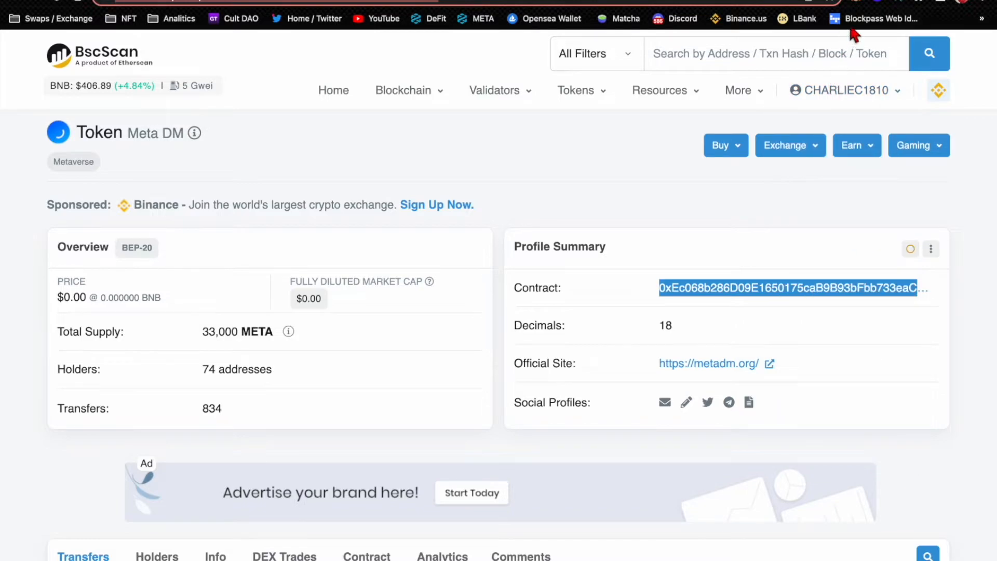
click(855, 6)
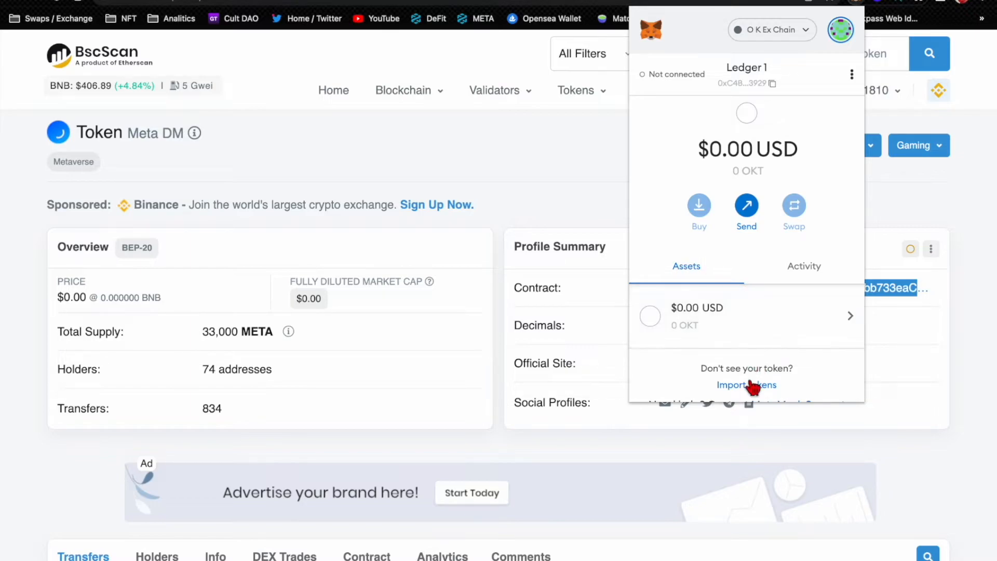
click(747, 384)
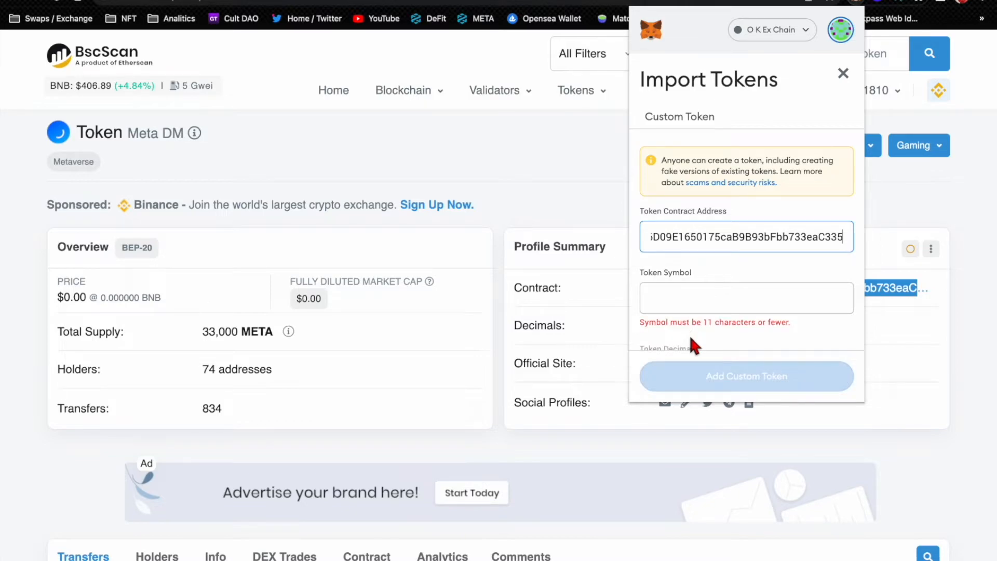
mouse_move(685, 343)
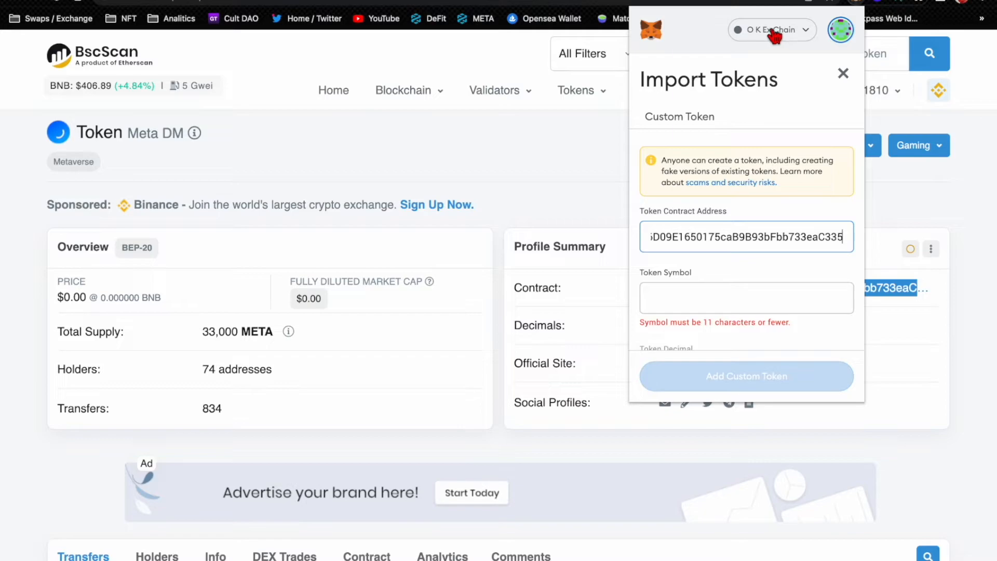
- Switch MetaMask to Binance Smart Chain and select the account showing QZA, EAGLE and BUSD
click(771, 30)
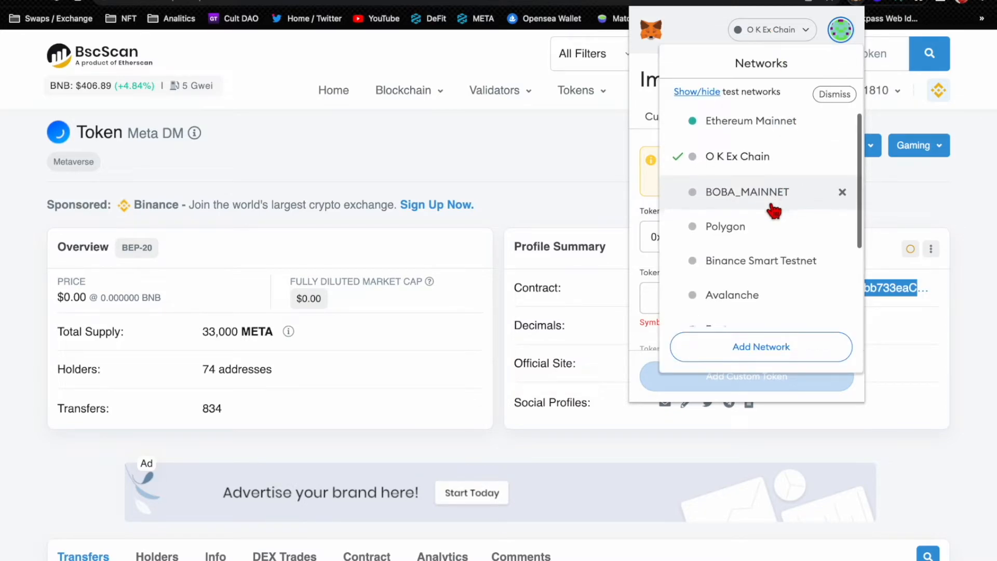
scroll(down, 3)
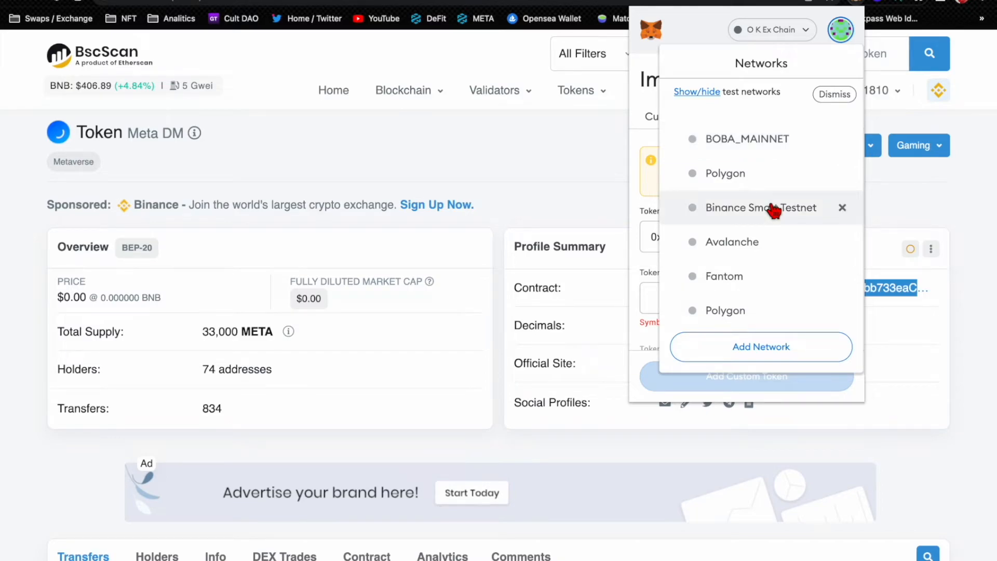
click(760, 207)
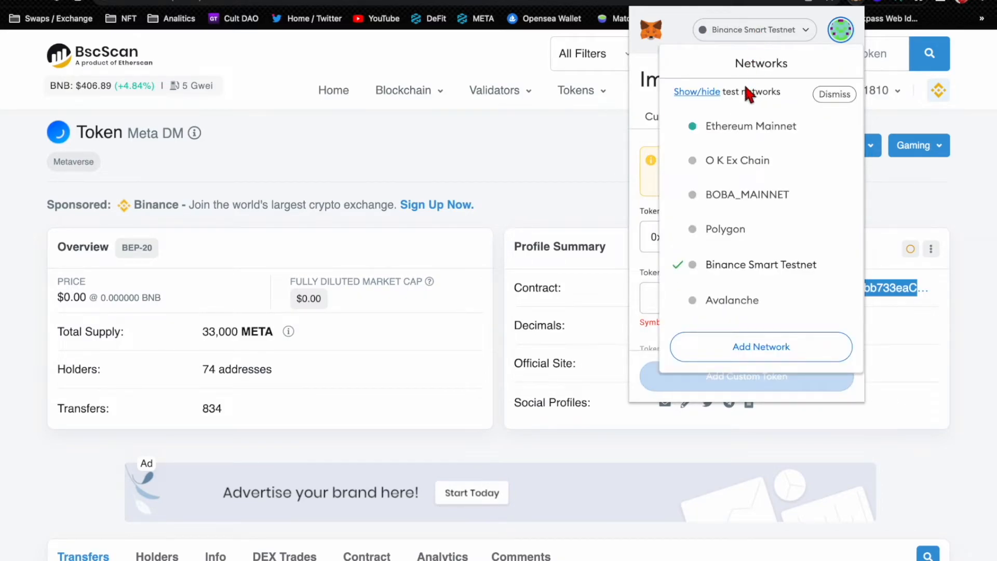
scroll(down, 3)
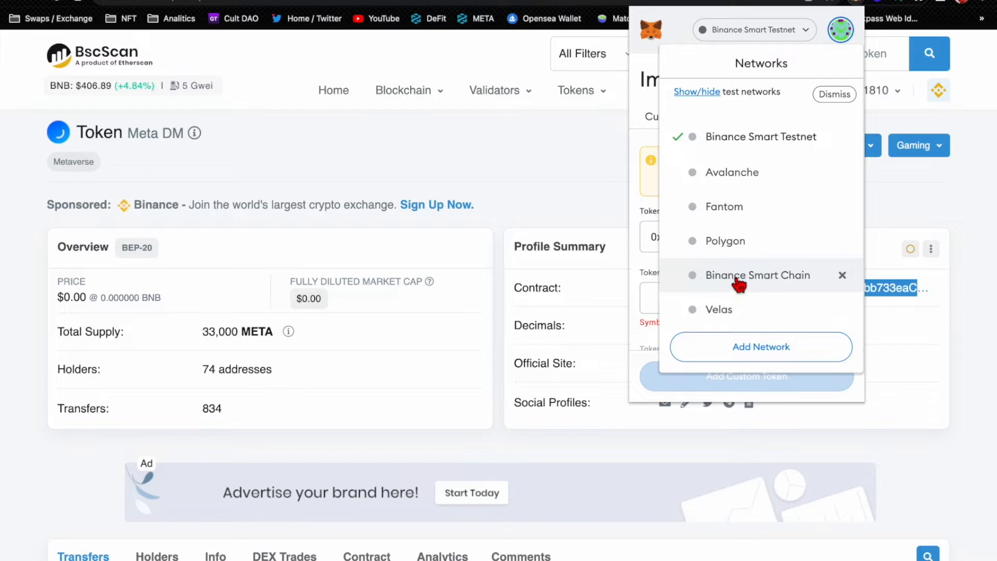
click(756, 275)
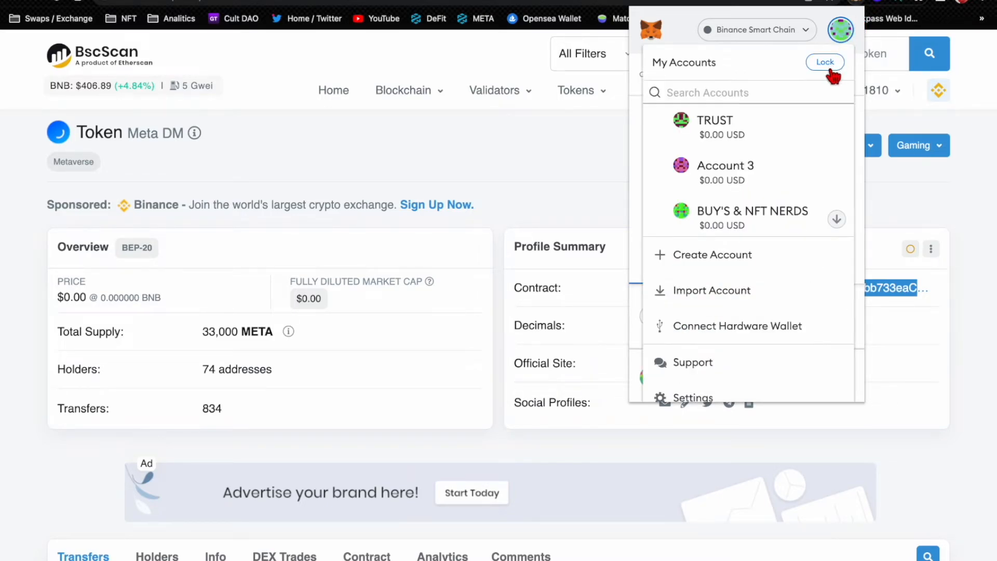
click(714, 120)
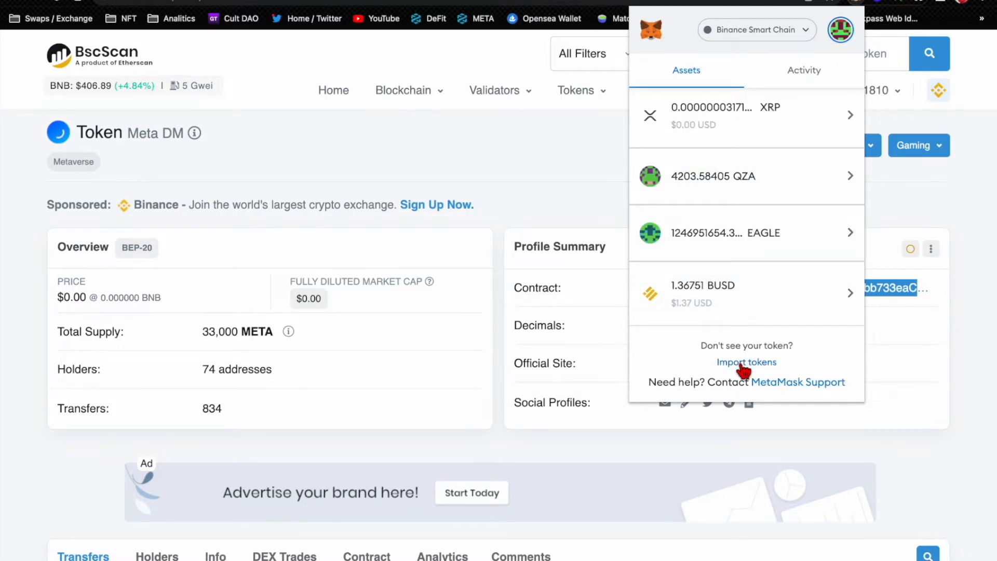
- Import the META token with a 0 balance and return to the MAIN account
click(745, 361)
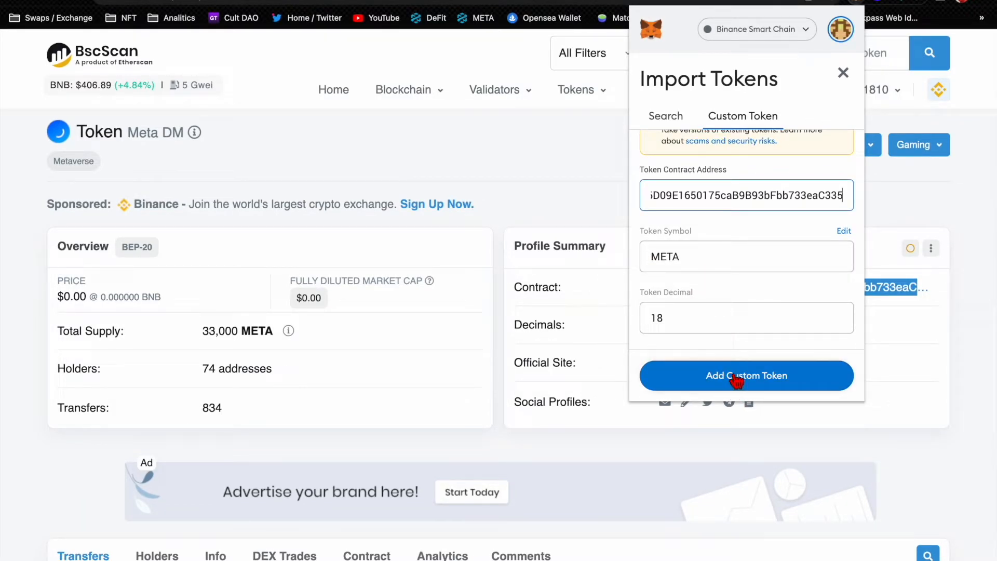
click(746, 375)
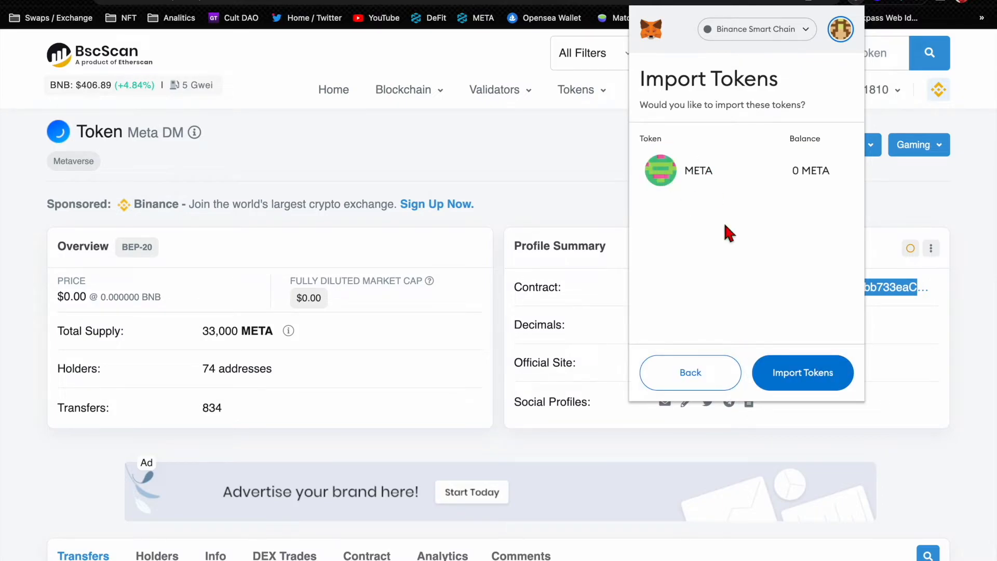
click(802, 371)
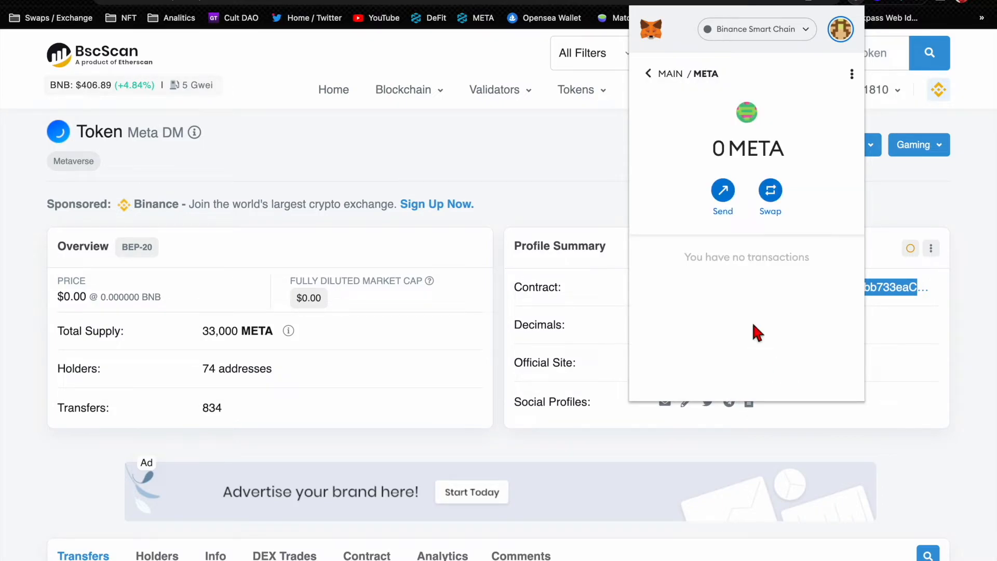
mouse_move(443, 386)
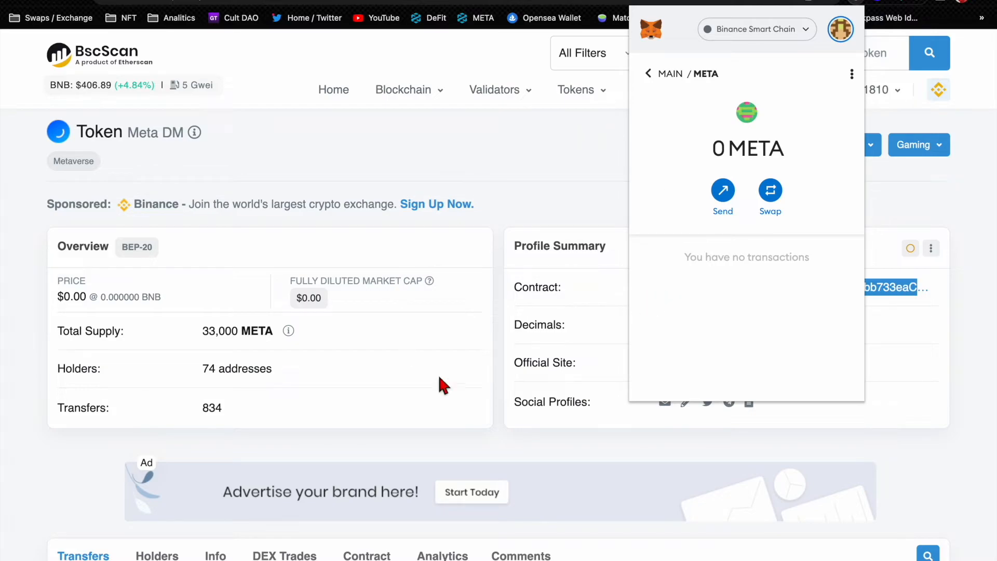
mouse_move(464, 371)
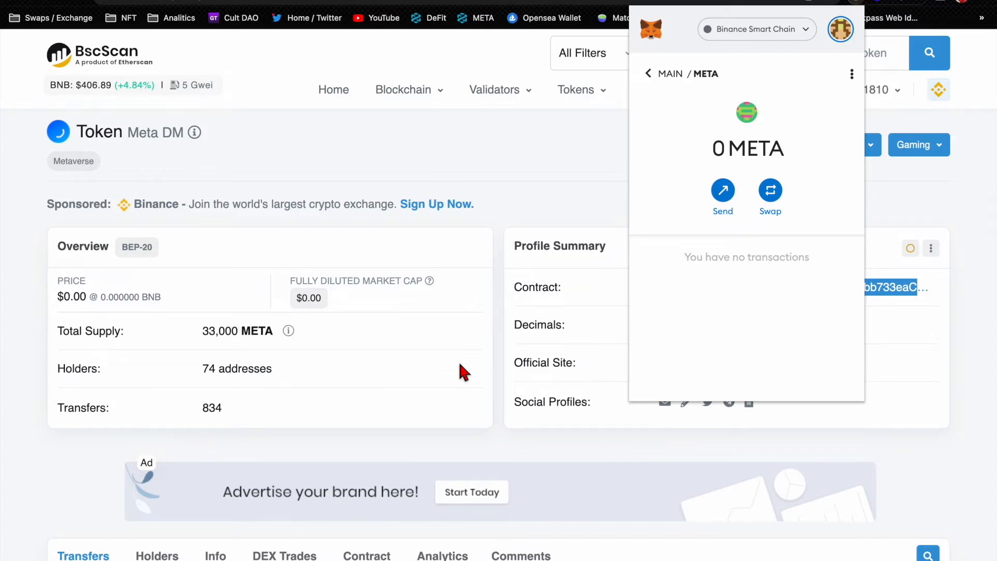
click(648, 73)
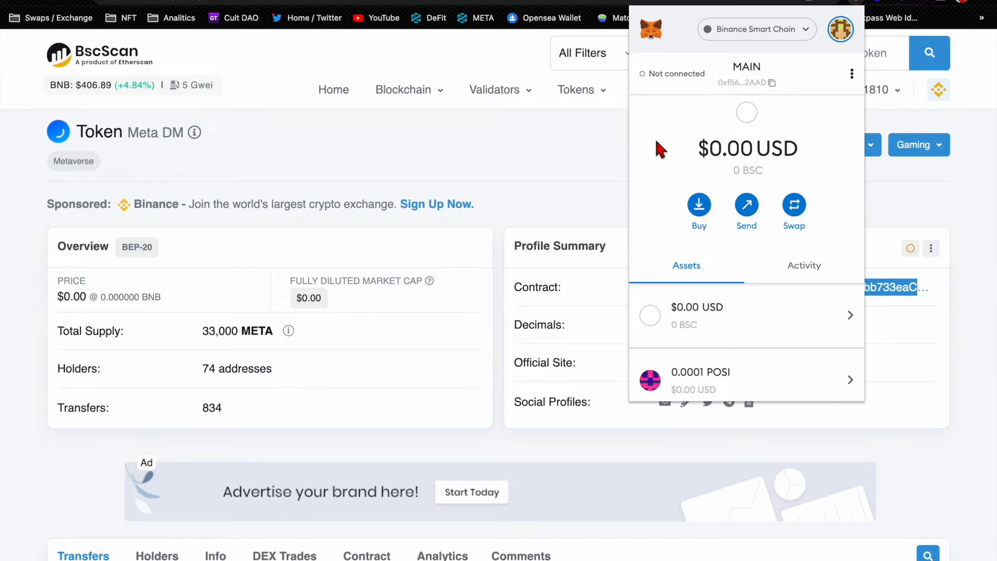
mouse_move(835, 107)
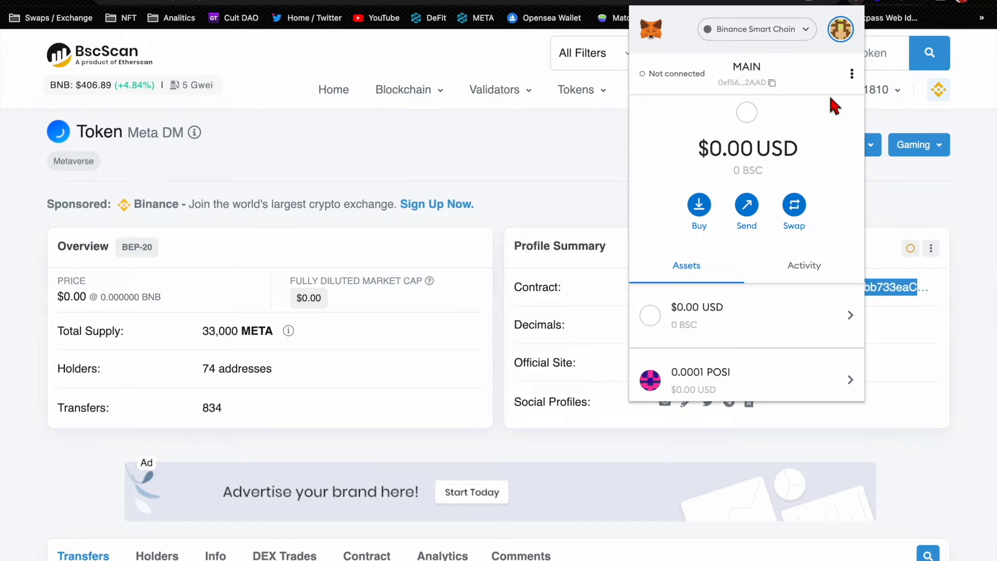
- Open the wallet address on BscScan and list its 17 BEP-20 token holdings
click(851, 74)
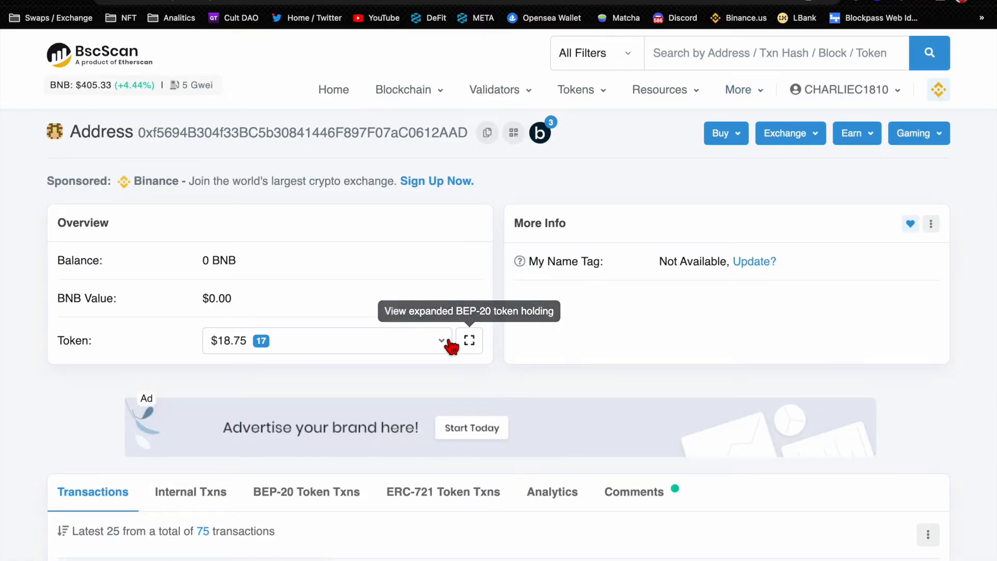
click(442, 340)
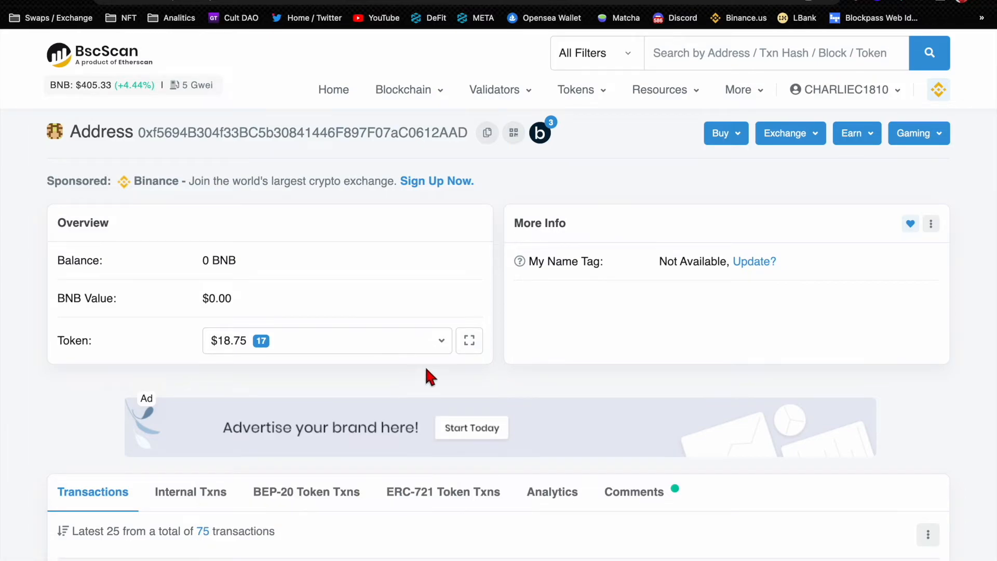
mouse_move(495, 272)
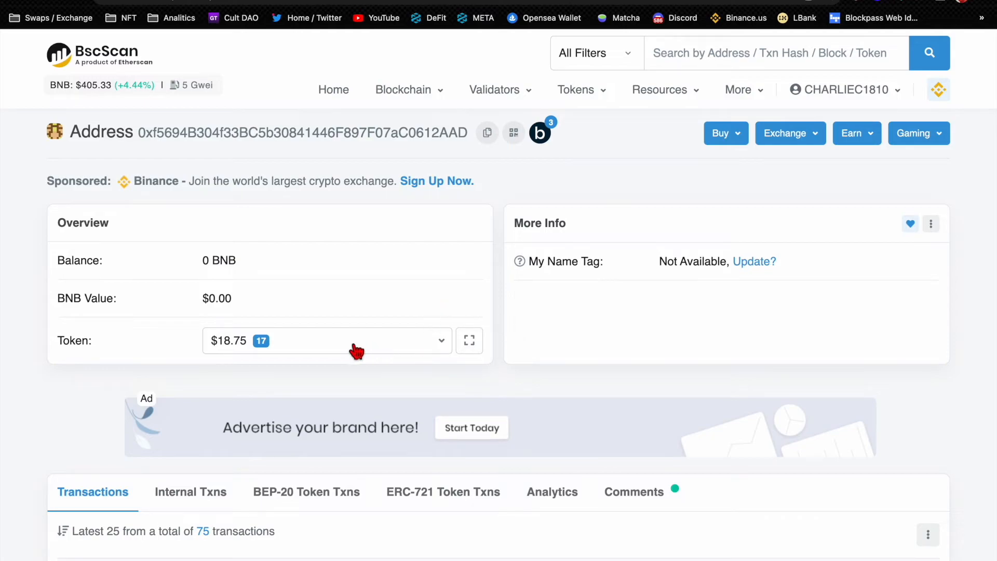
mouse_move(306, 366)
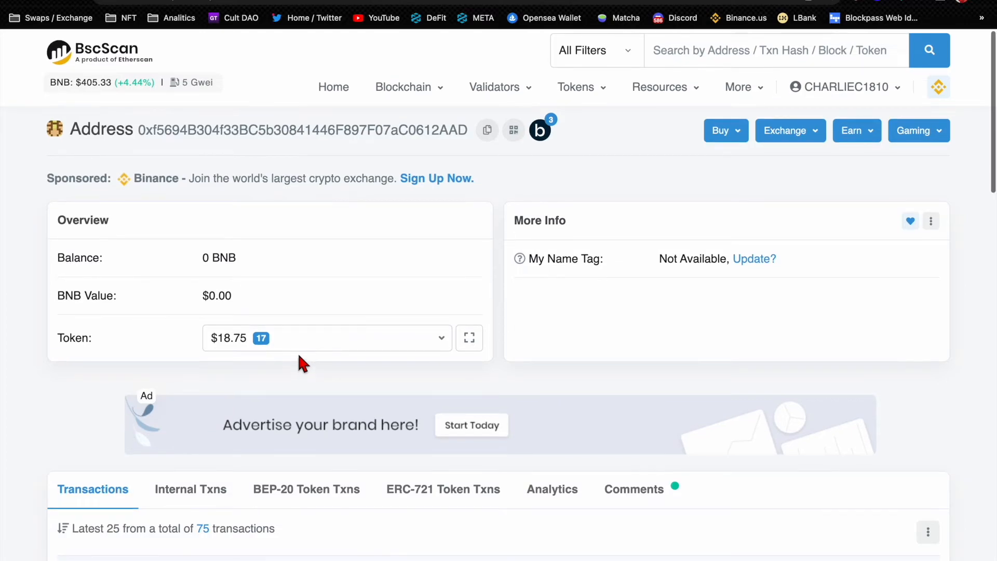
mouse_move(448, 286)
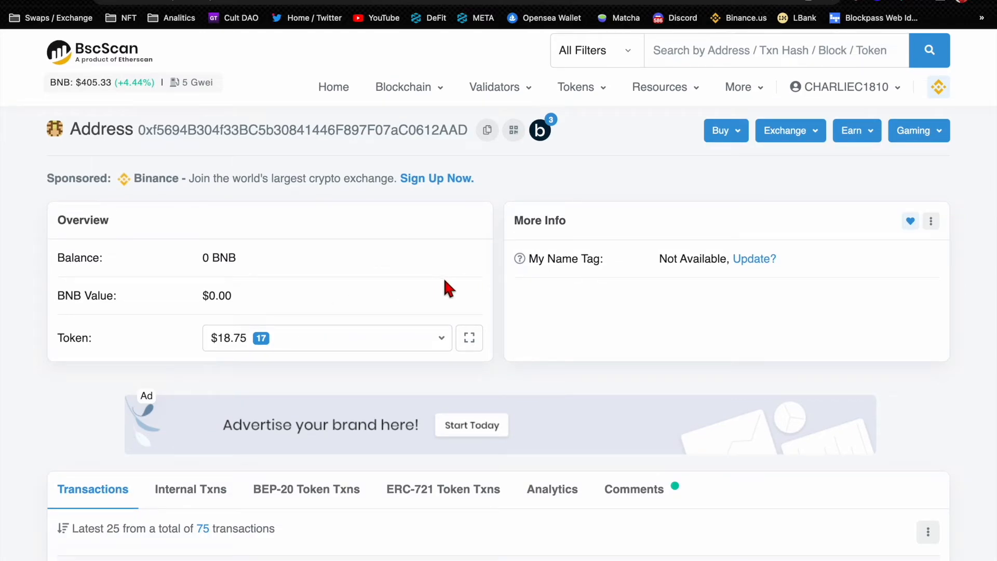
mouse_move(424, 299)
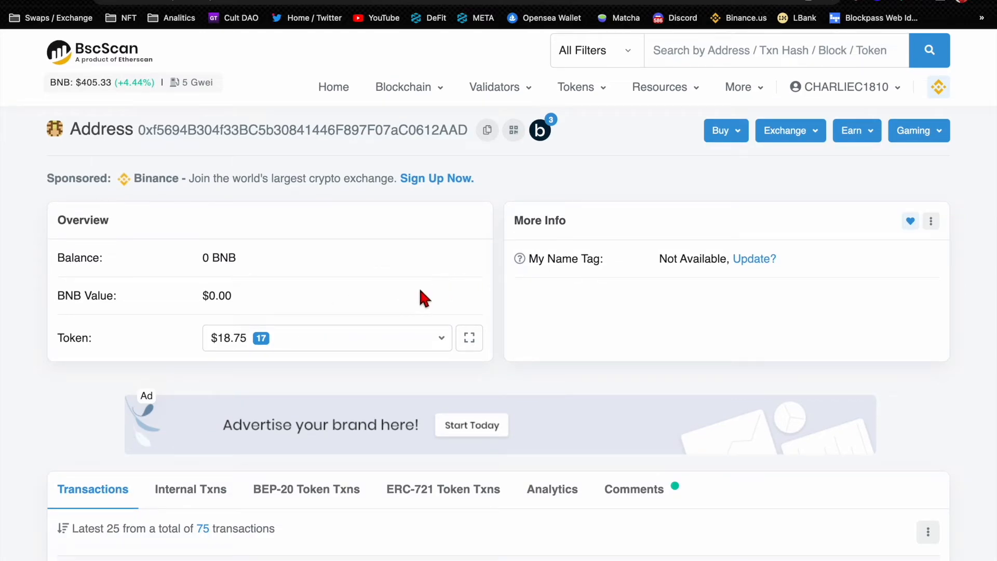
mouse_move(433, 394)
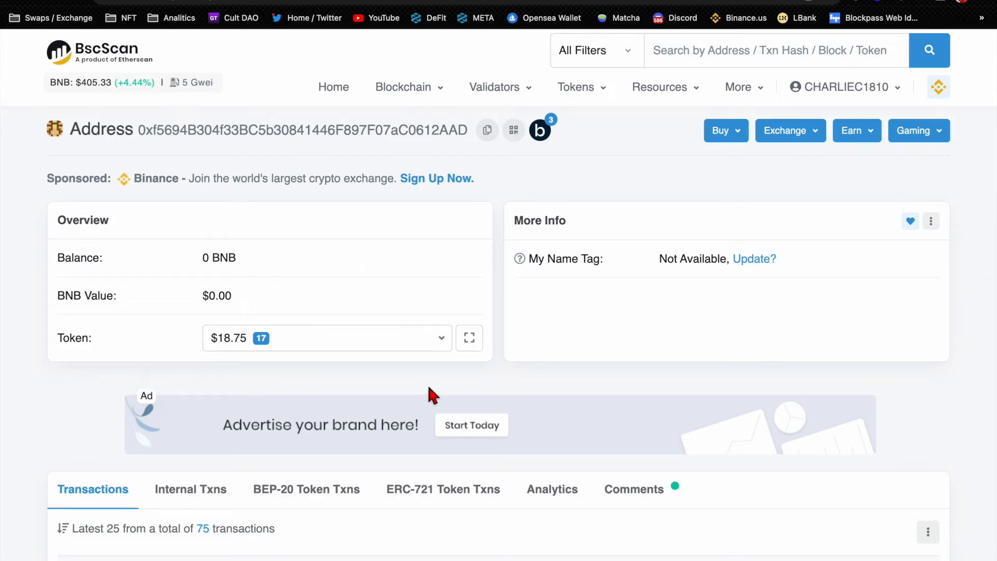
click(326, 337)
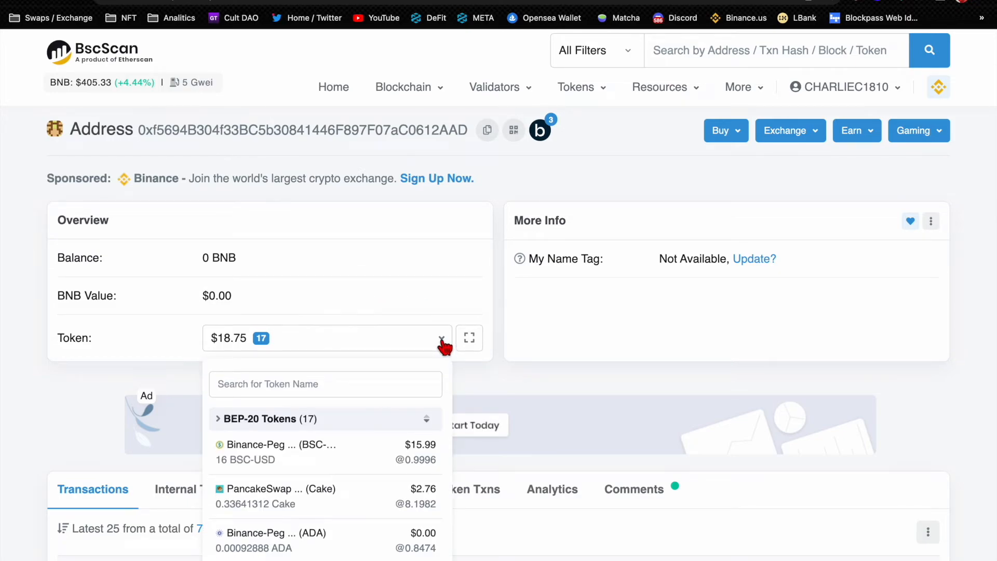
- Copy the PancakeSwap Cake contract address from its BscScan page into MetaMask
click(278, 496)
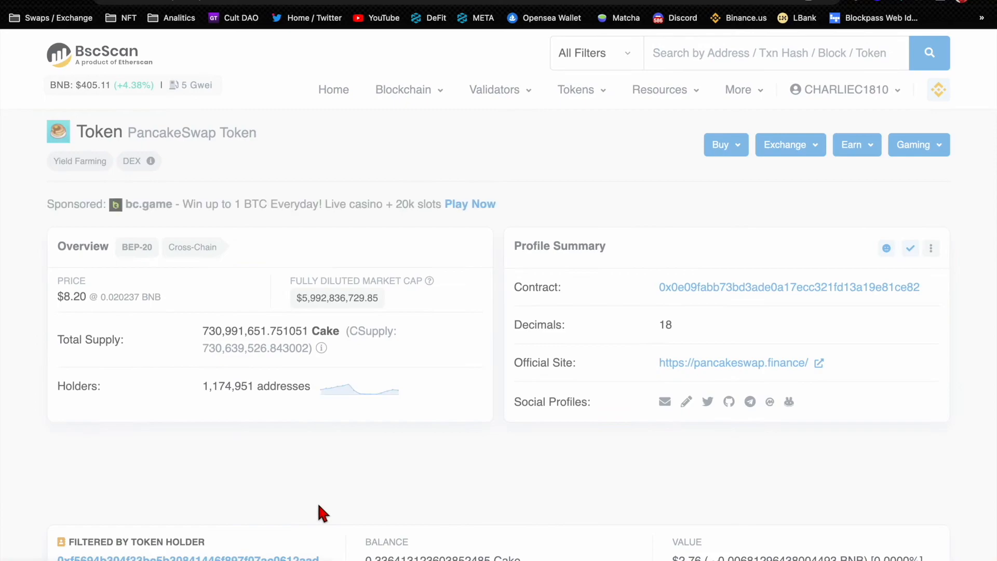
mouse_move(617, 312)
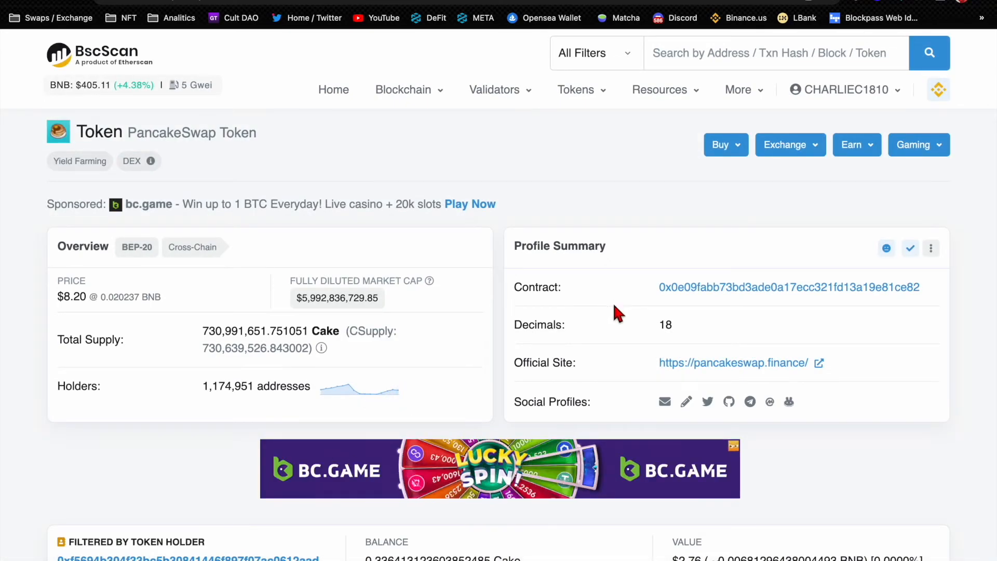
right_click(788, 286)
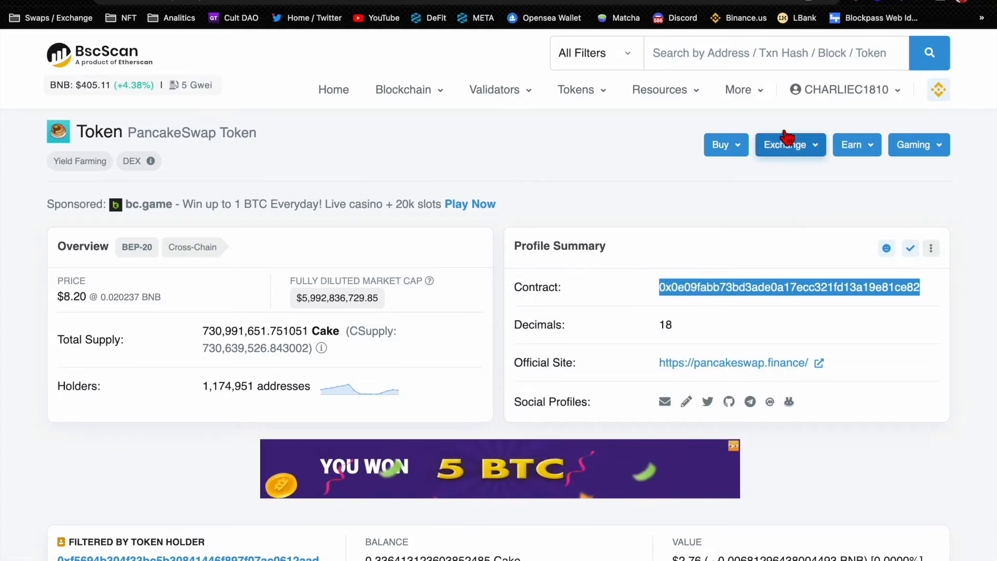
click(788, 144)
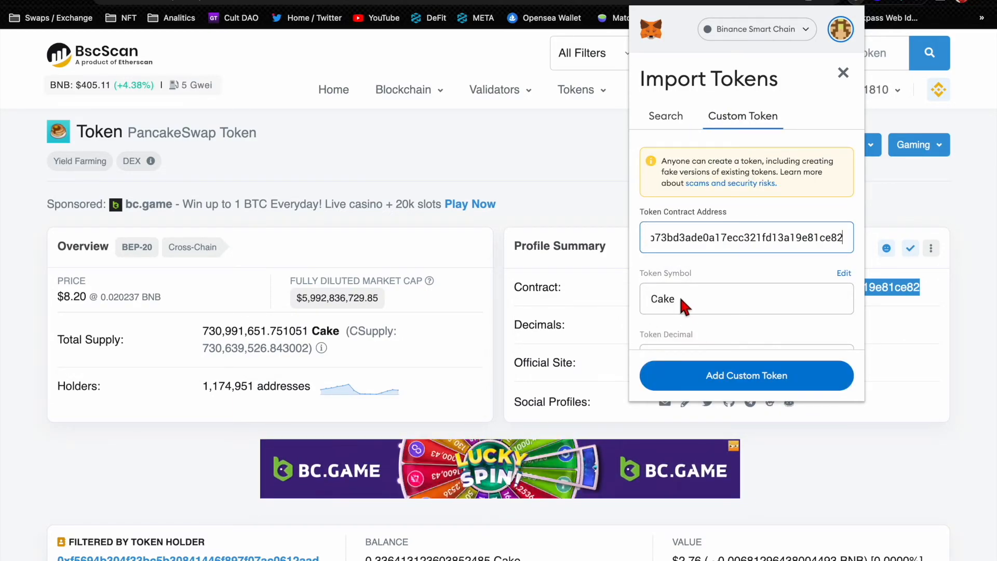
- Import Cake and scroll MAIN's assets to its 0.33641 Cake balance worth $2.76
click(745, 375)
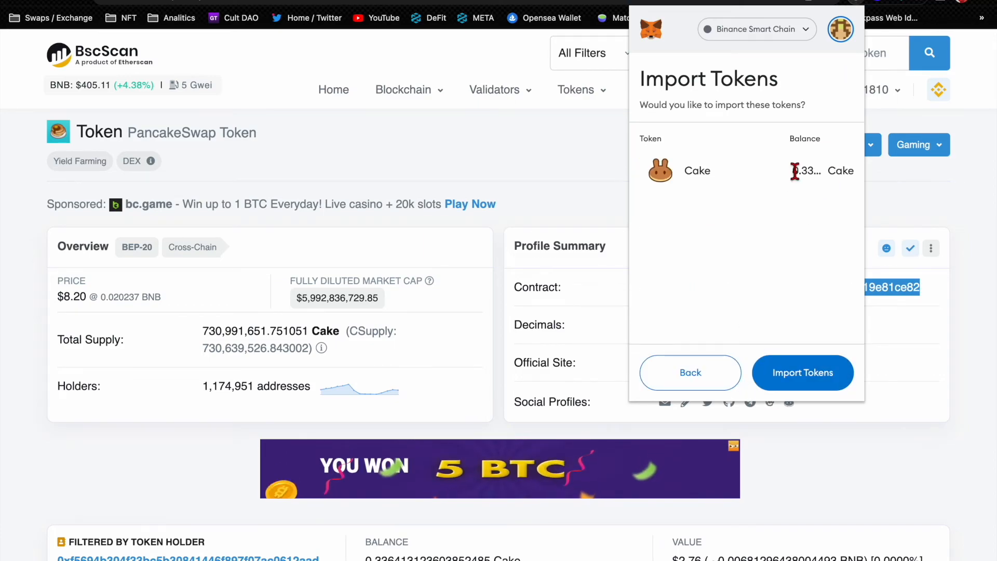
click(802, 372)
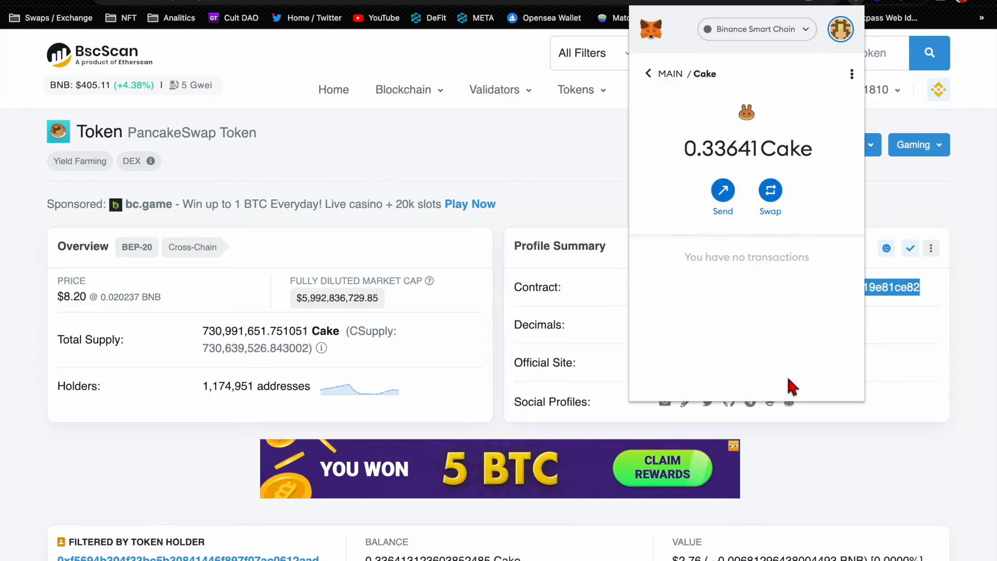
click(648, 73)
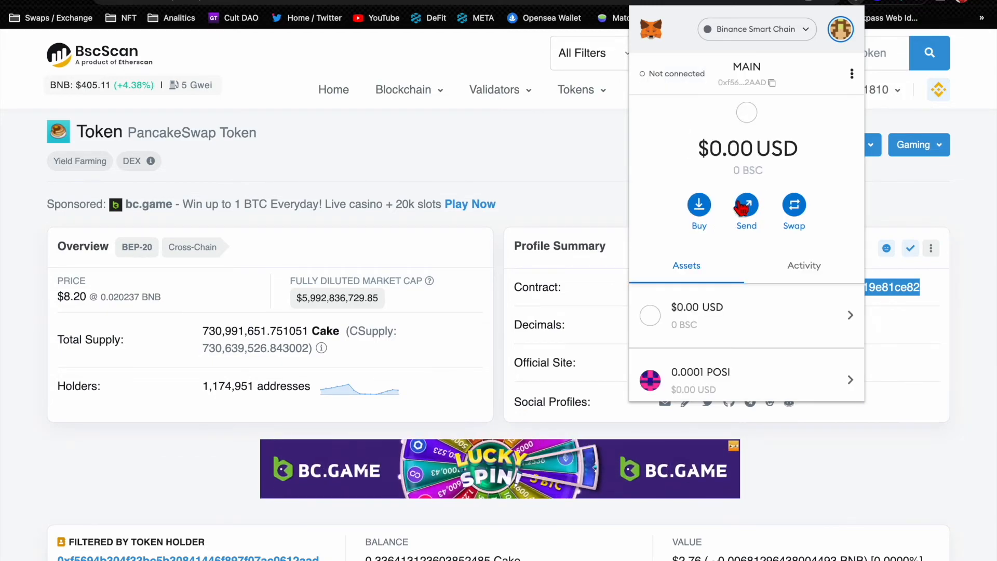
scroll(down, 3)
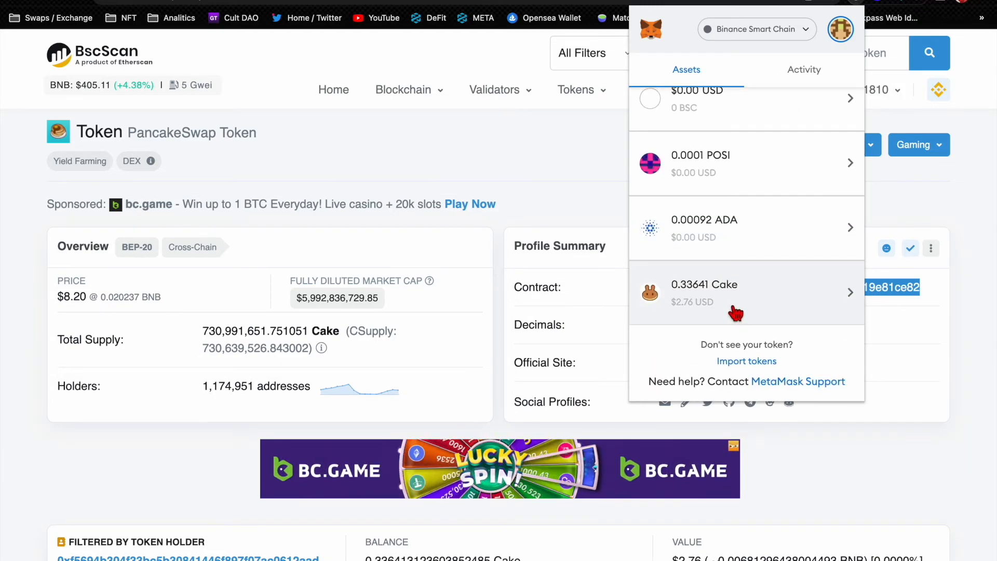